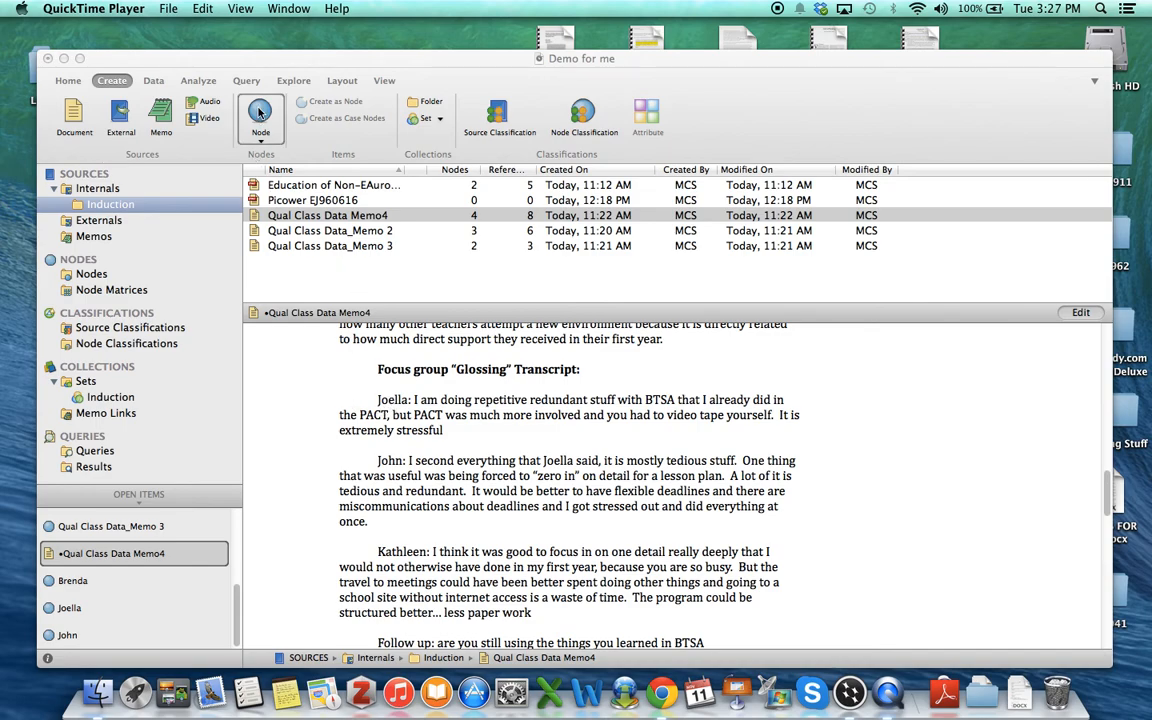
- Start a new node and enter the name 'Kathleen' in its properties
click(260, 113)
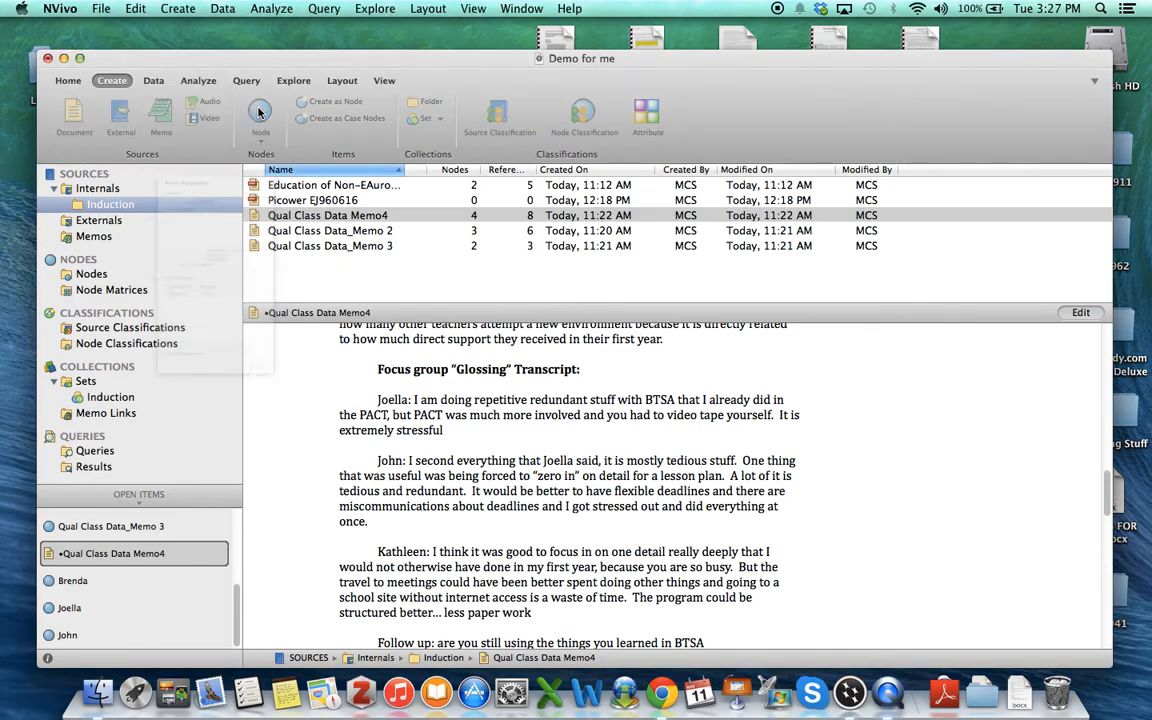
click(260, 115)
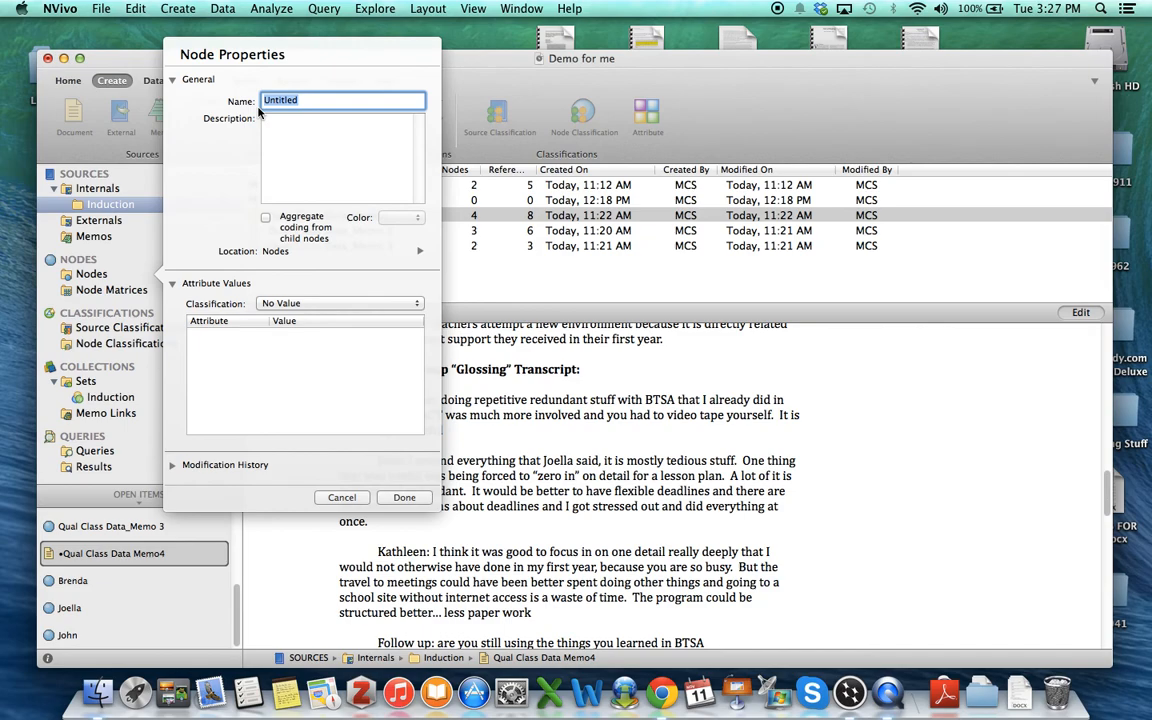
text(Kathl)
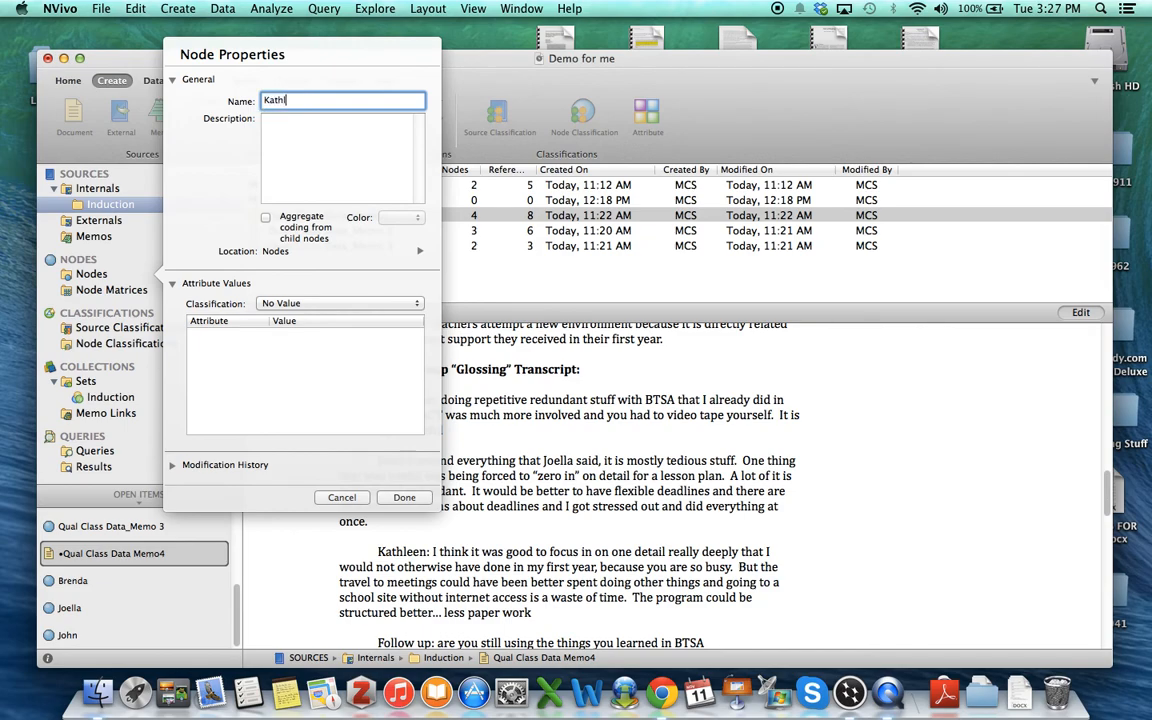
text(een)
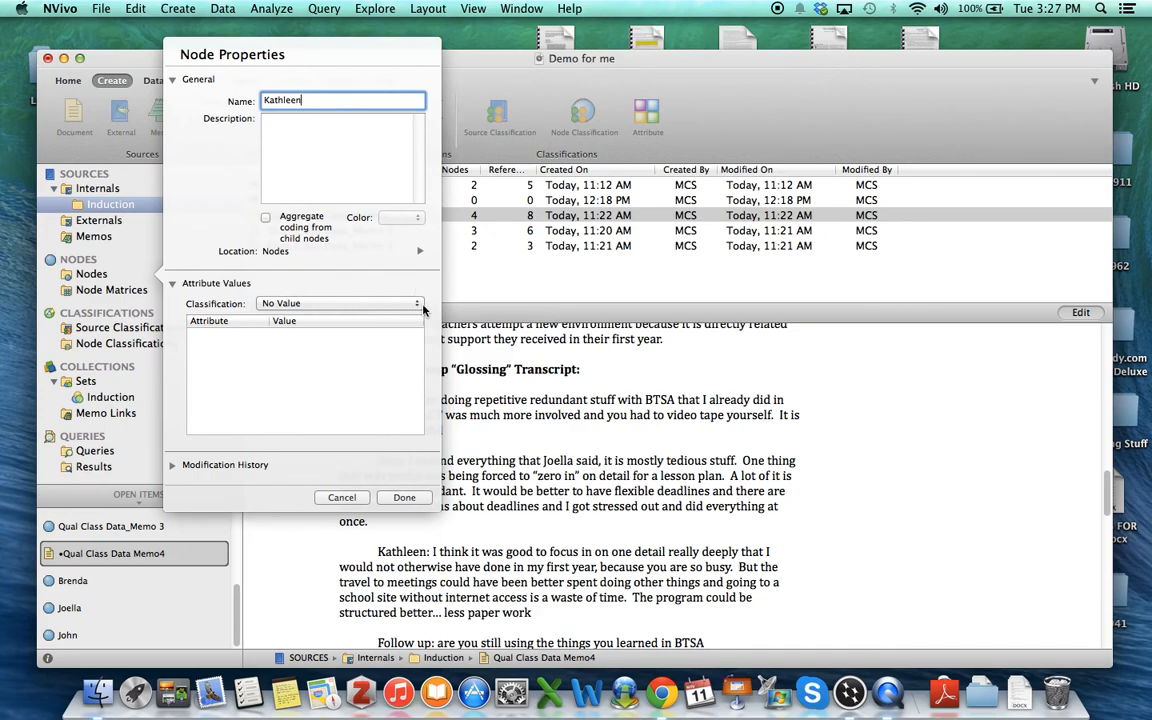
- Classify Kathleen as People Interviewed: age 27-30, 3rd year, female, and save
click(340, 303)
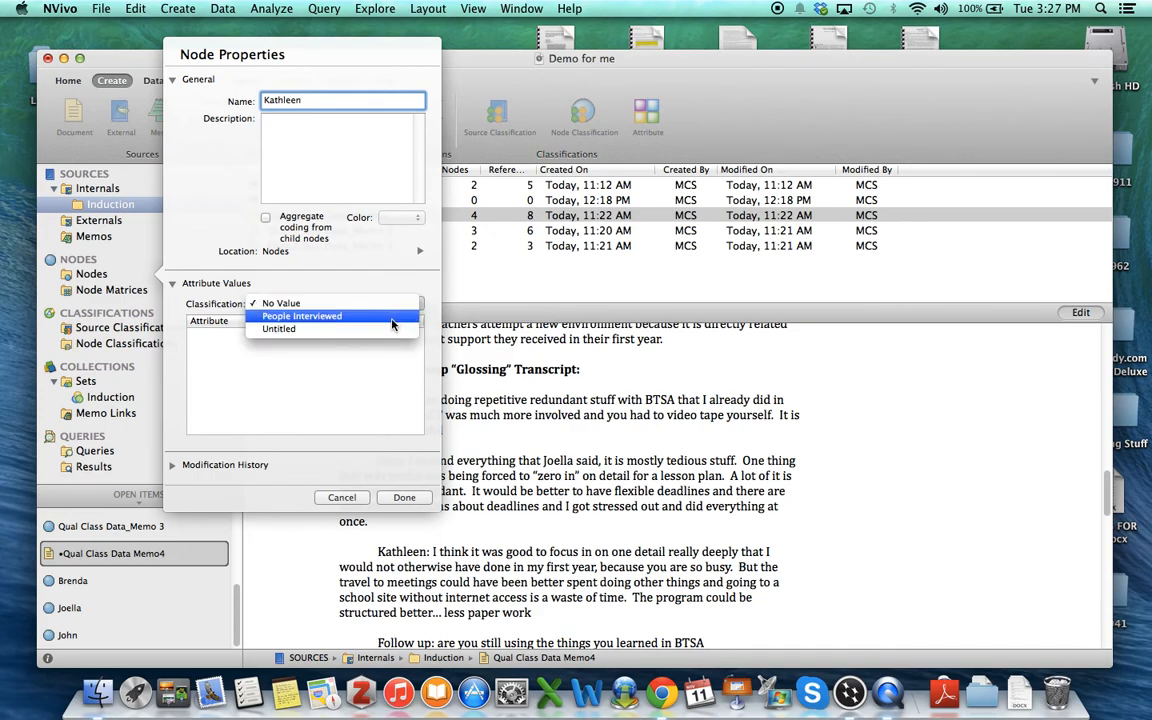
click(302, 316)
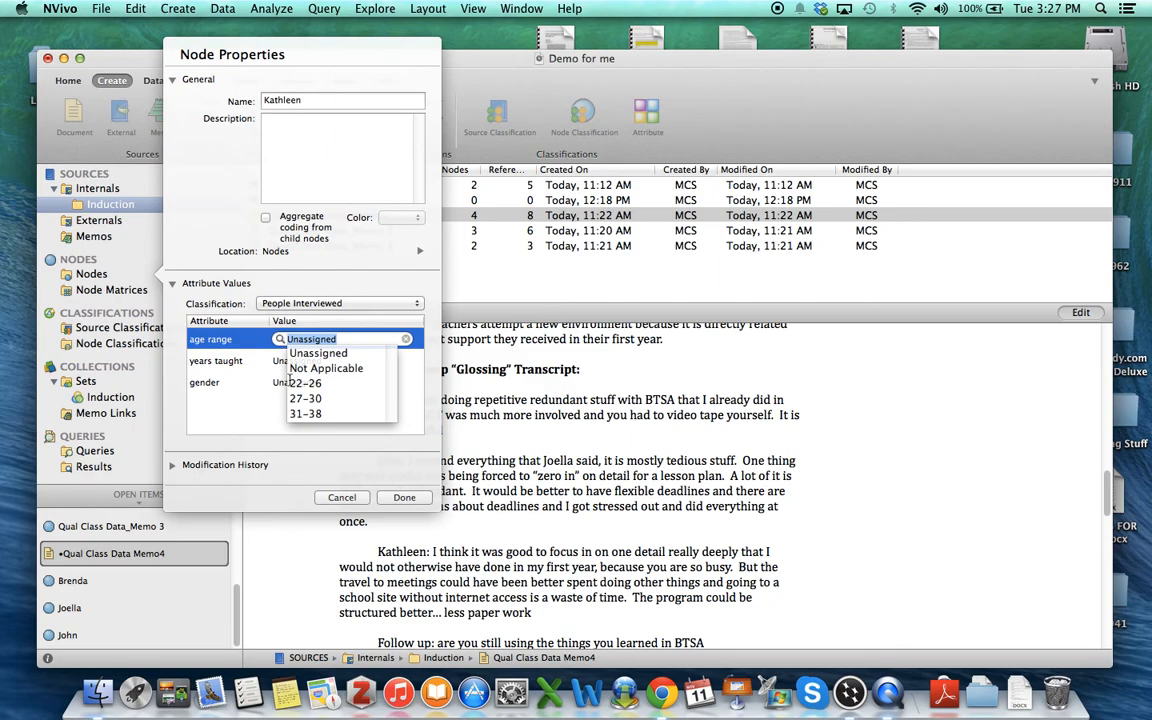
click(305, 398)
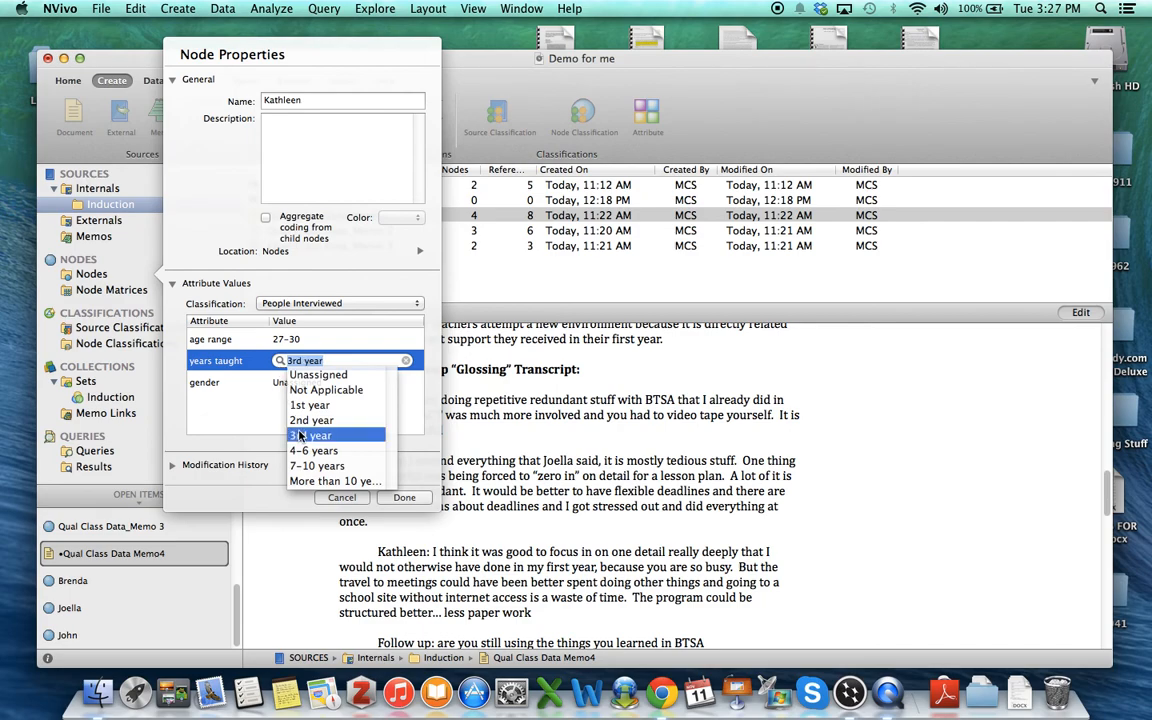
click(311, 435)
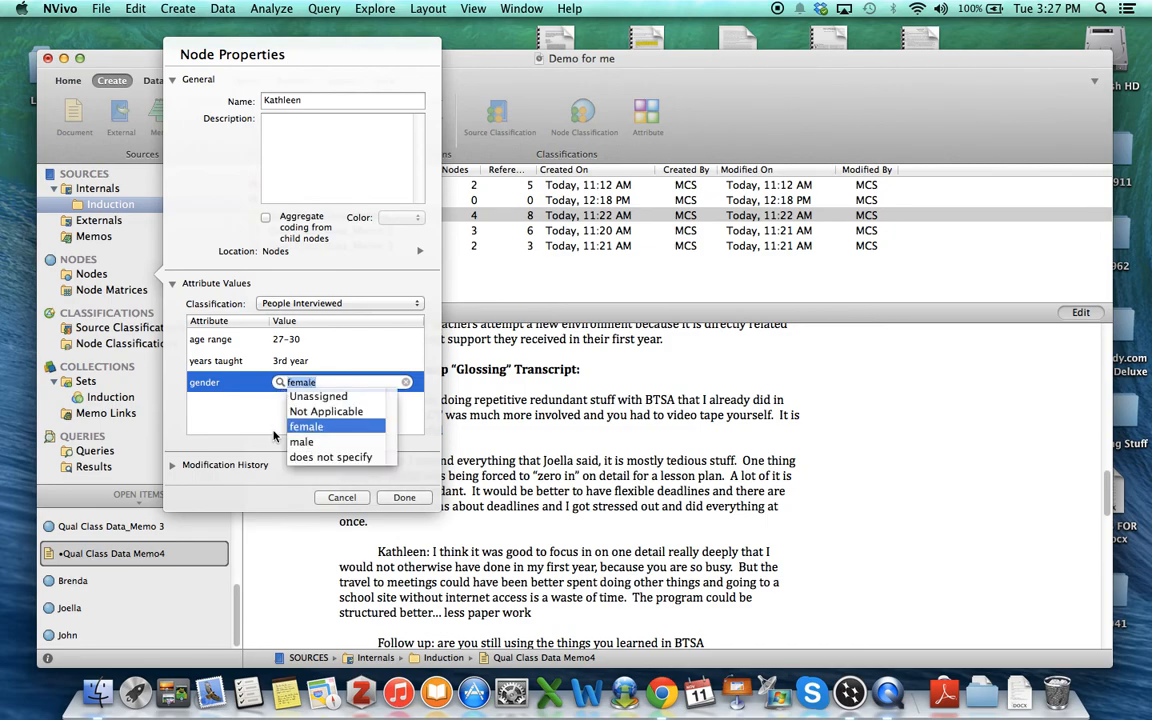
click(306, 426)
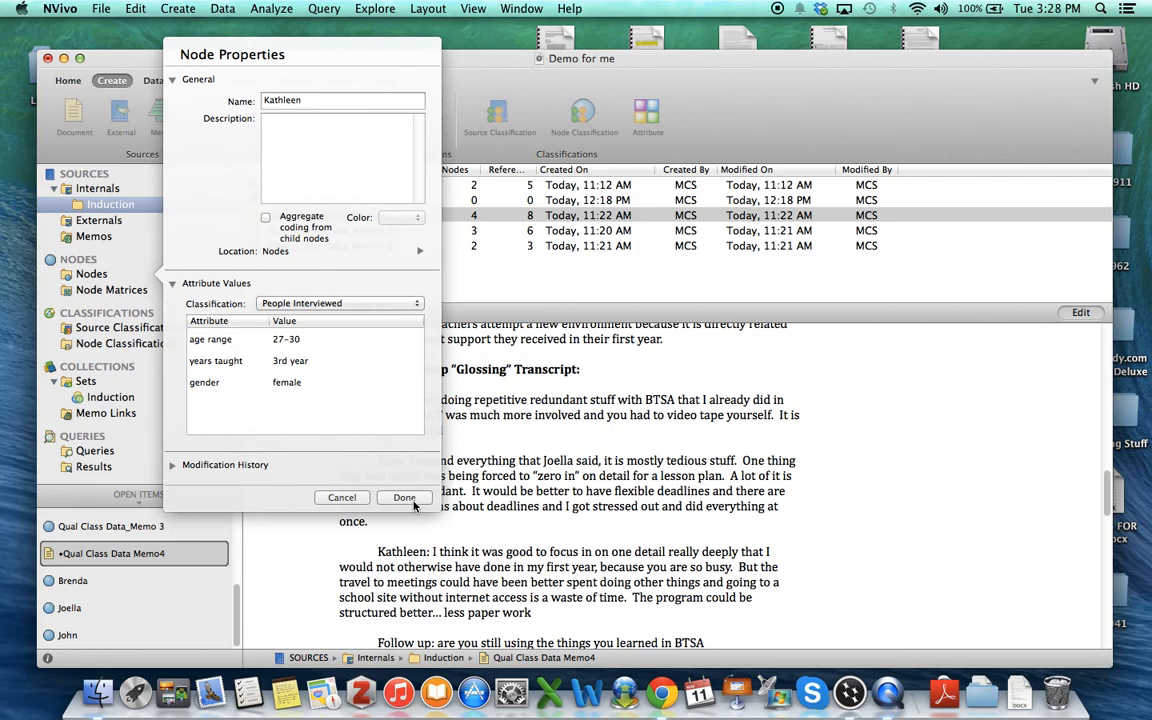
click(404, 497)
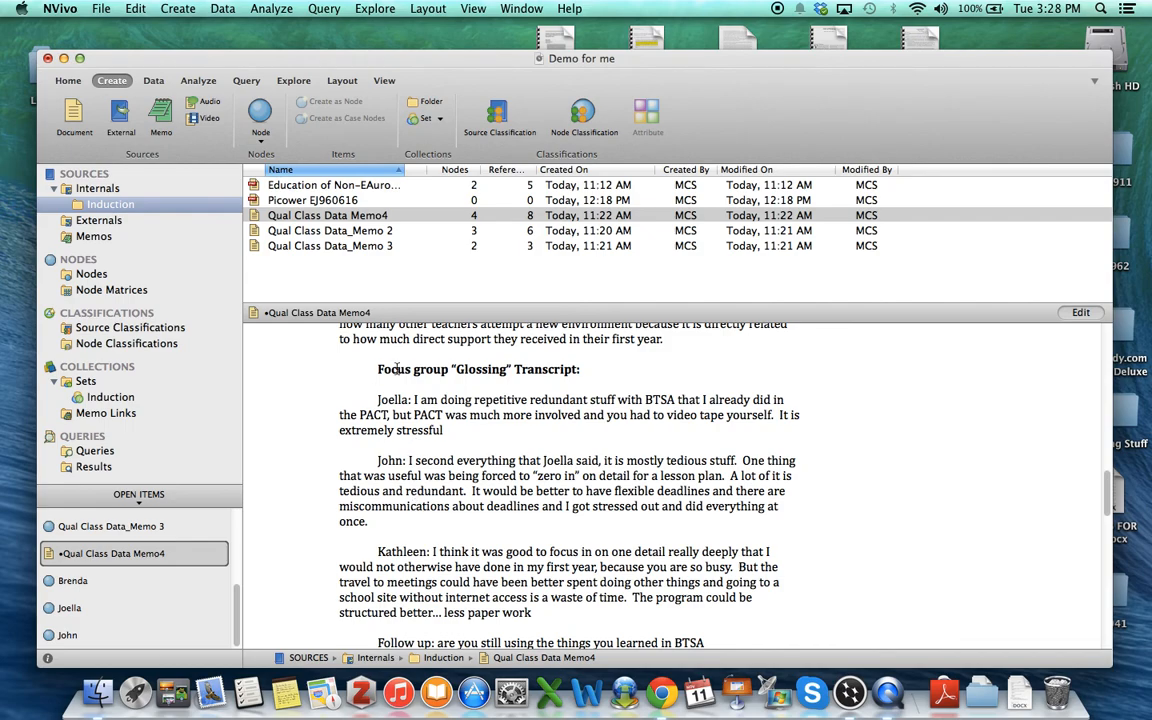
mouse_move(419, 430)
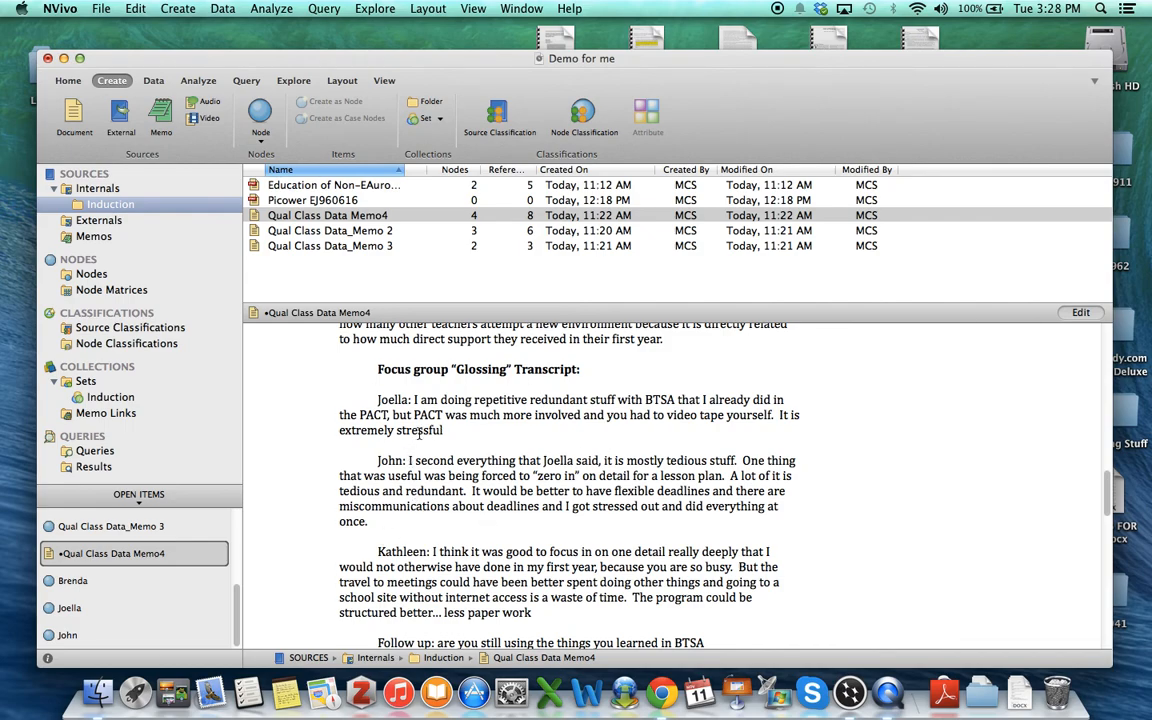
- Code Kathleen's focus-group paragraph in Qual Class Data Memo4 to the Kathleen node
click(110, 204)
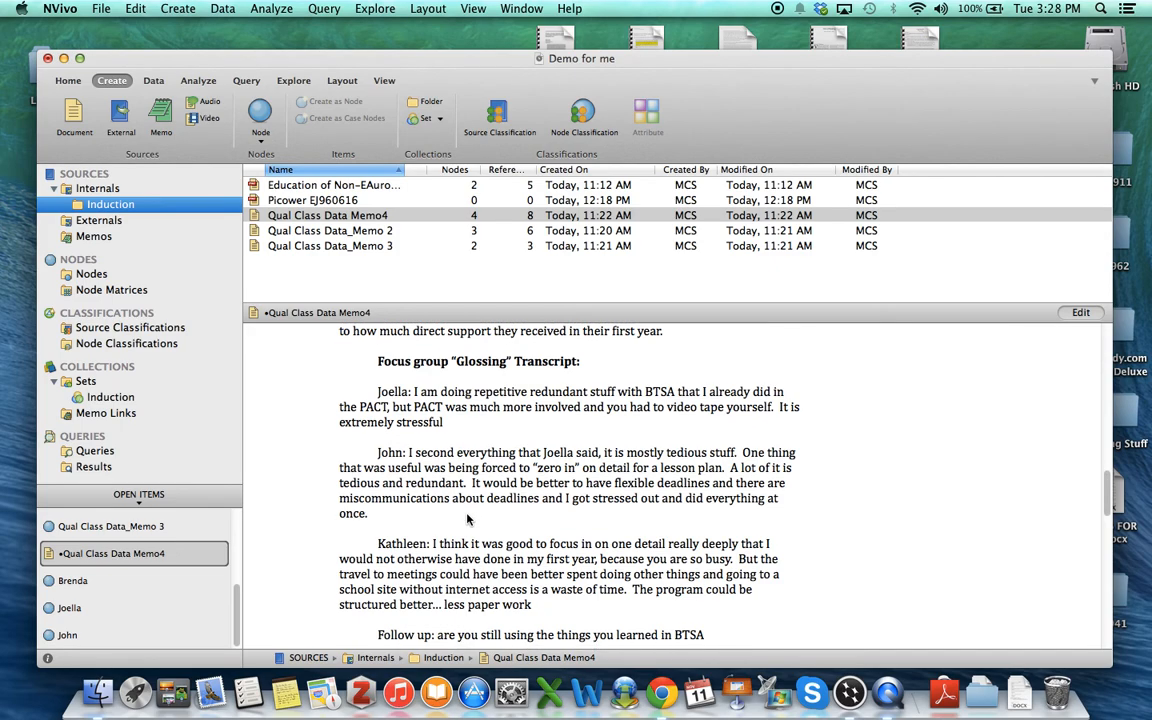
scroll(down, 3)
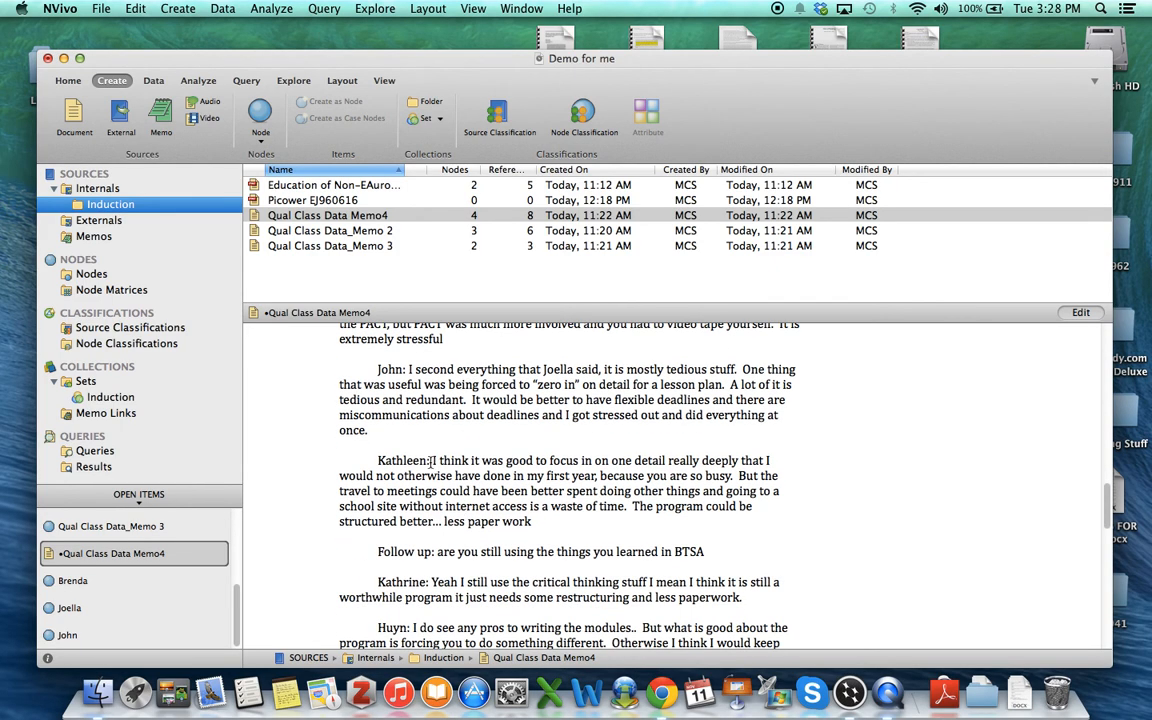
drag(378, 460, 534, 521)
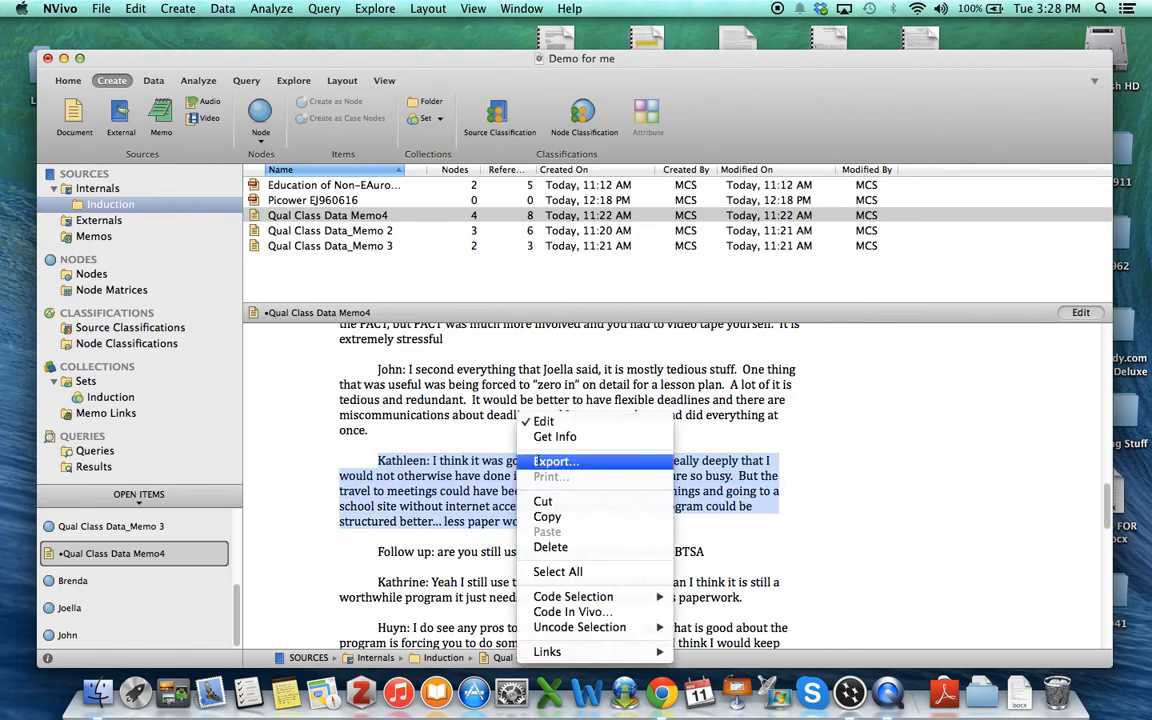
mouse_move(694, 577)
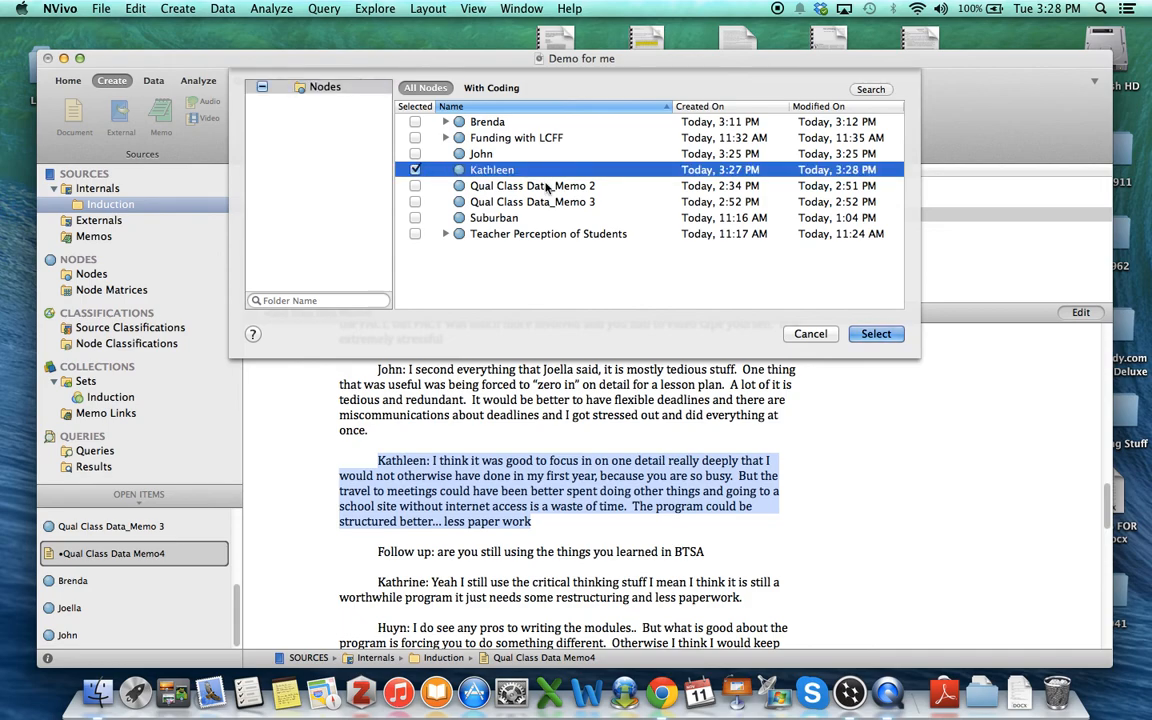
click(875, 333)
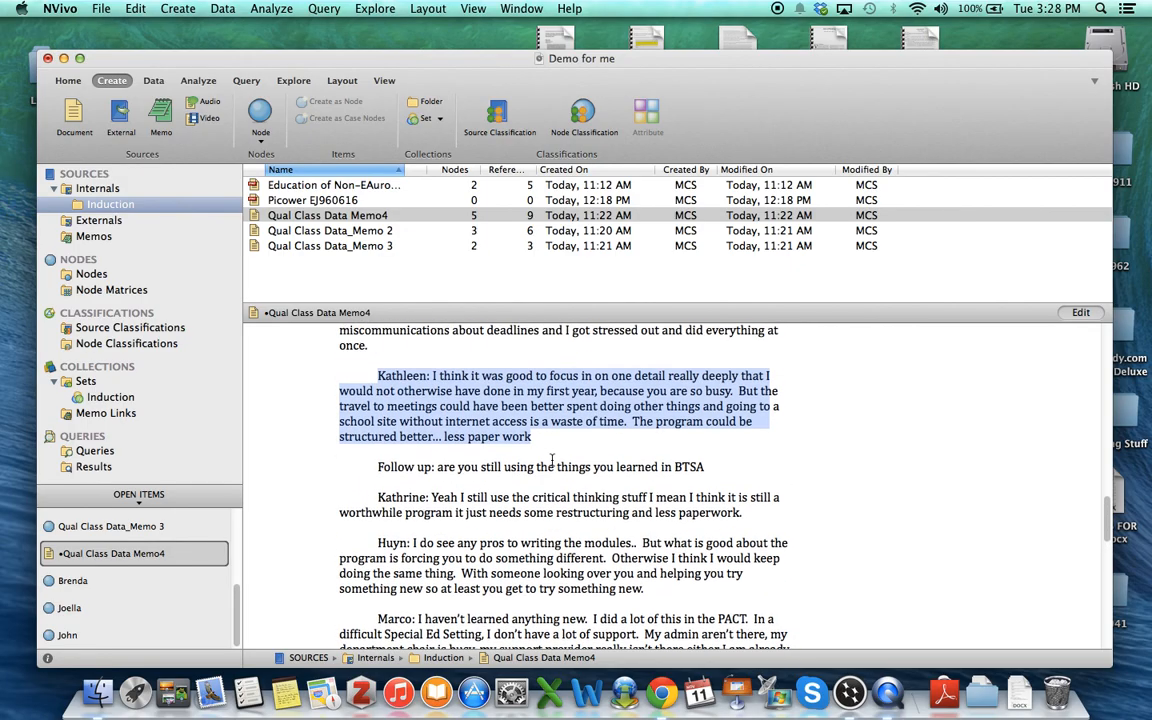
- Scroll down to Joella's opening passage and mark it for coding to Joella
scroll(down, 3)
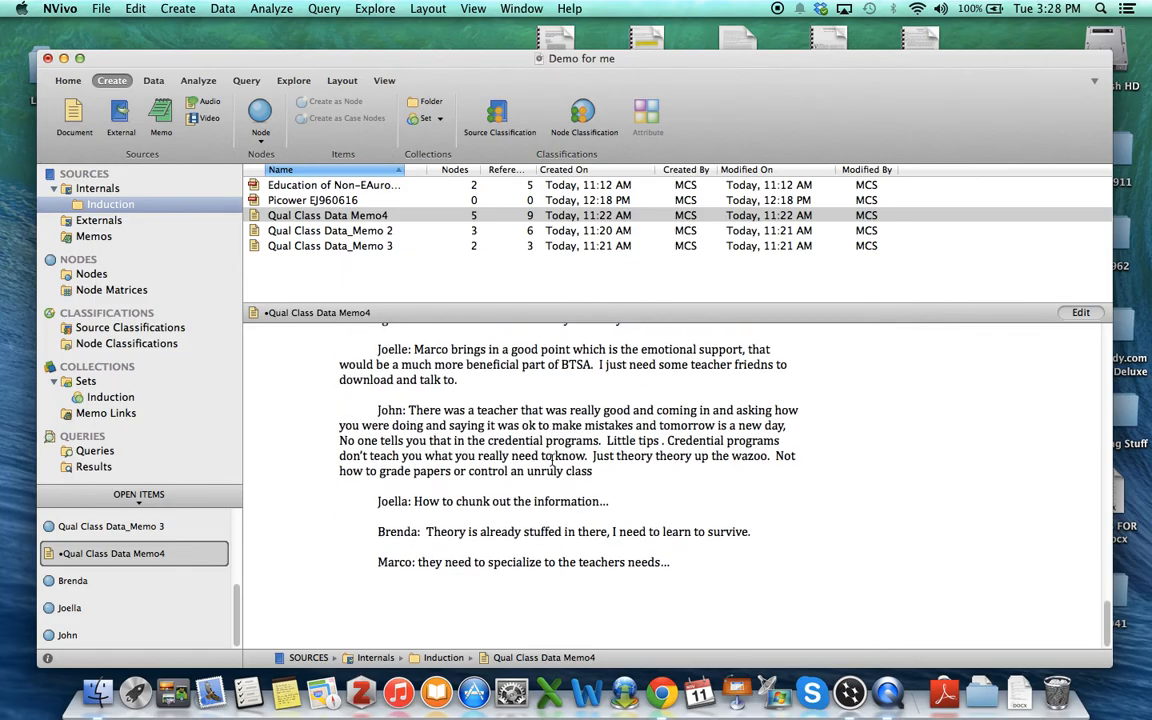
scroll(down, 3)
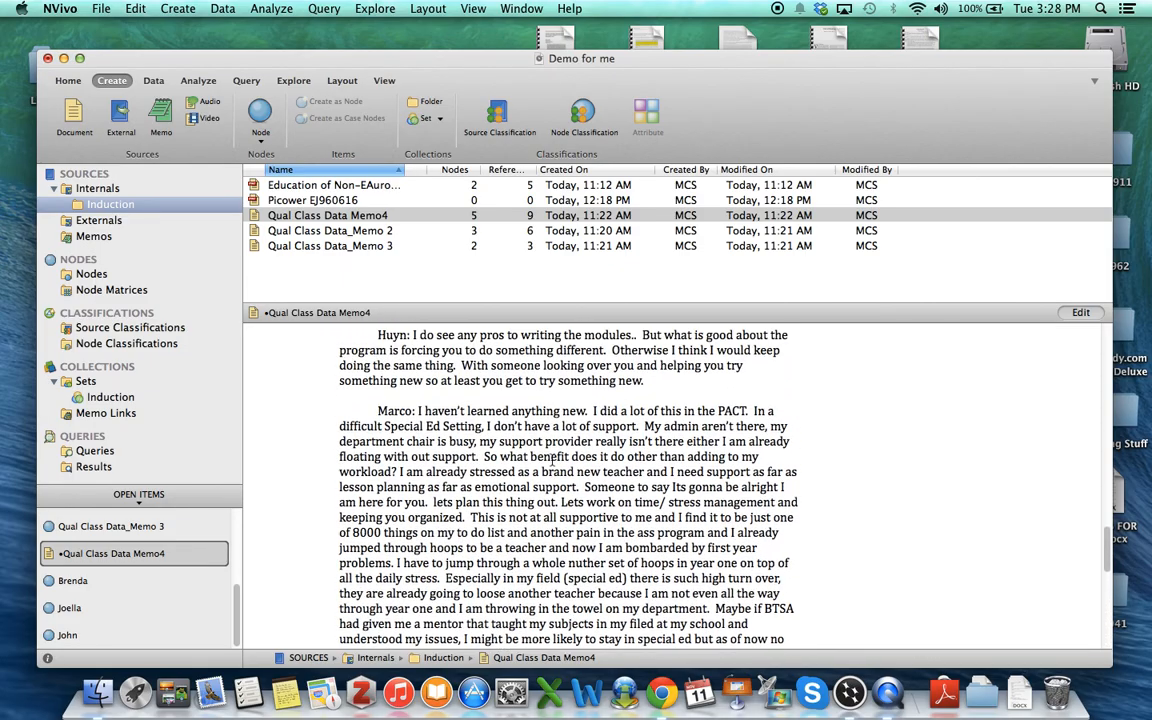
scroll(down, 3)
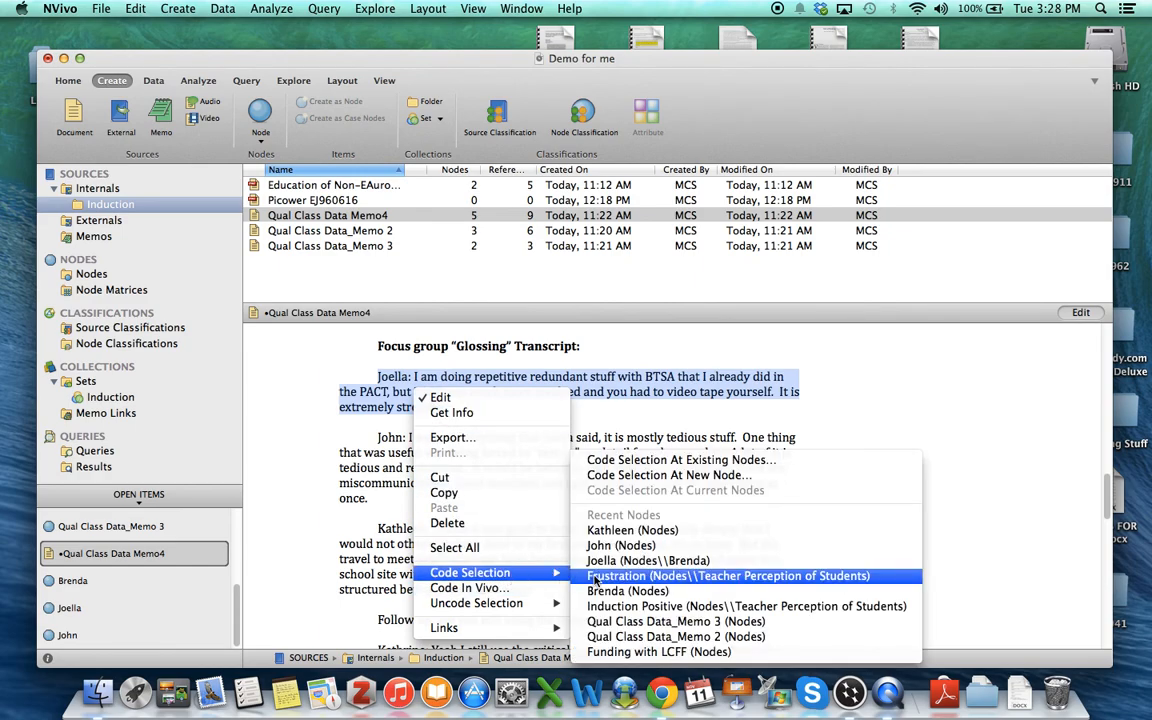
click(728, 575)
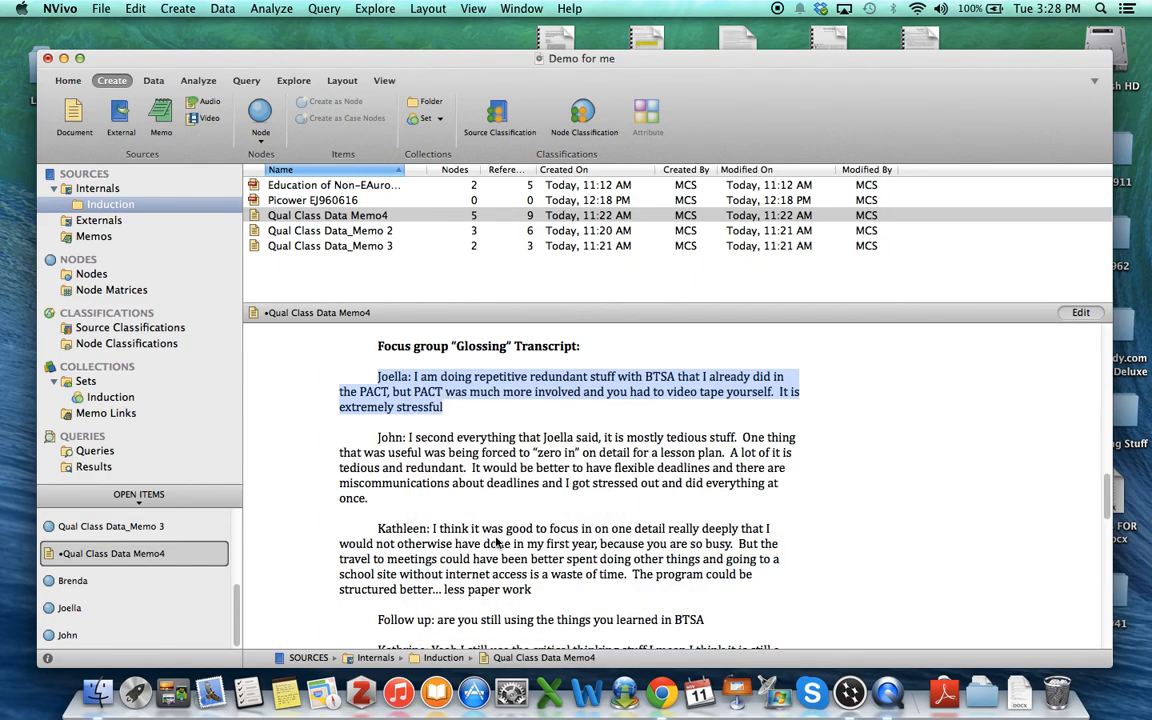
- Select the misspelled 'Joelle' speaker name further down for correction
scroll(down, 3)
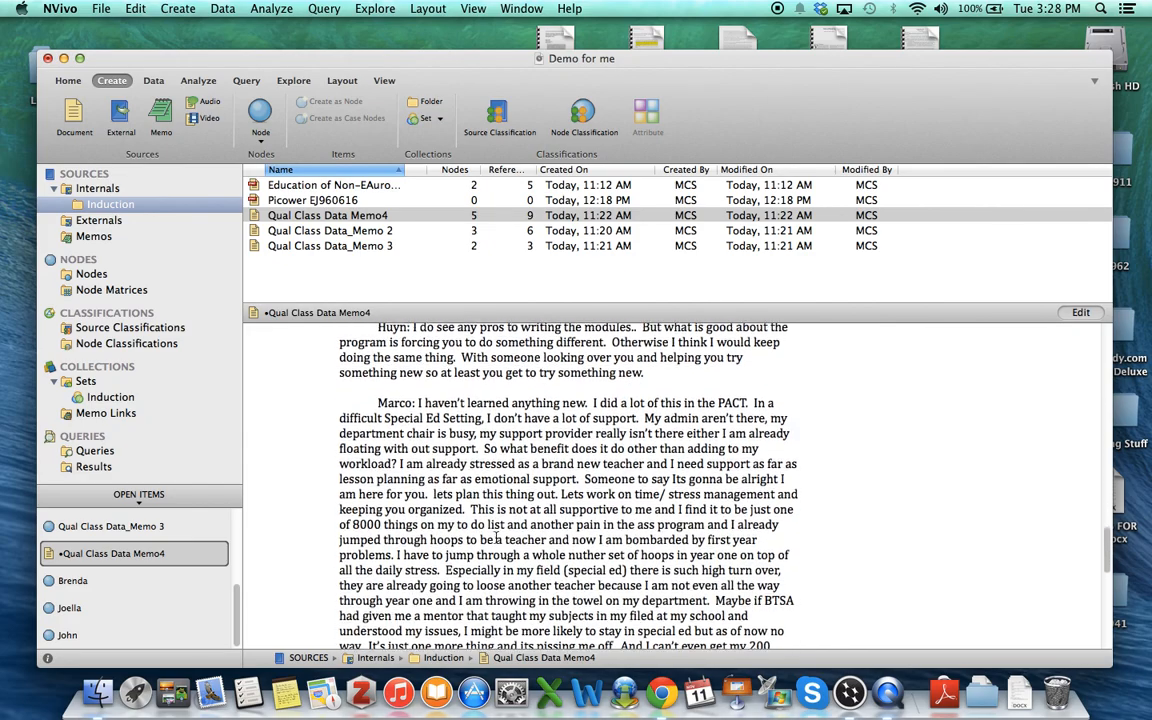
scroll(down, 3)
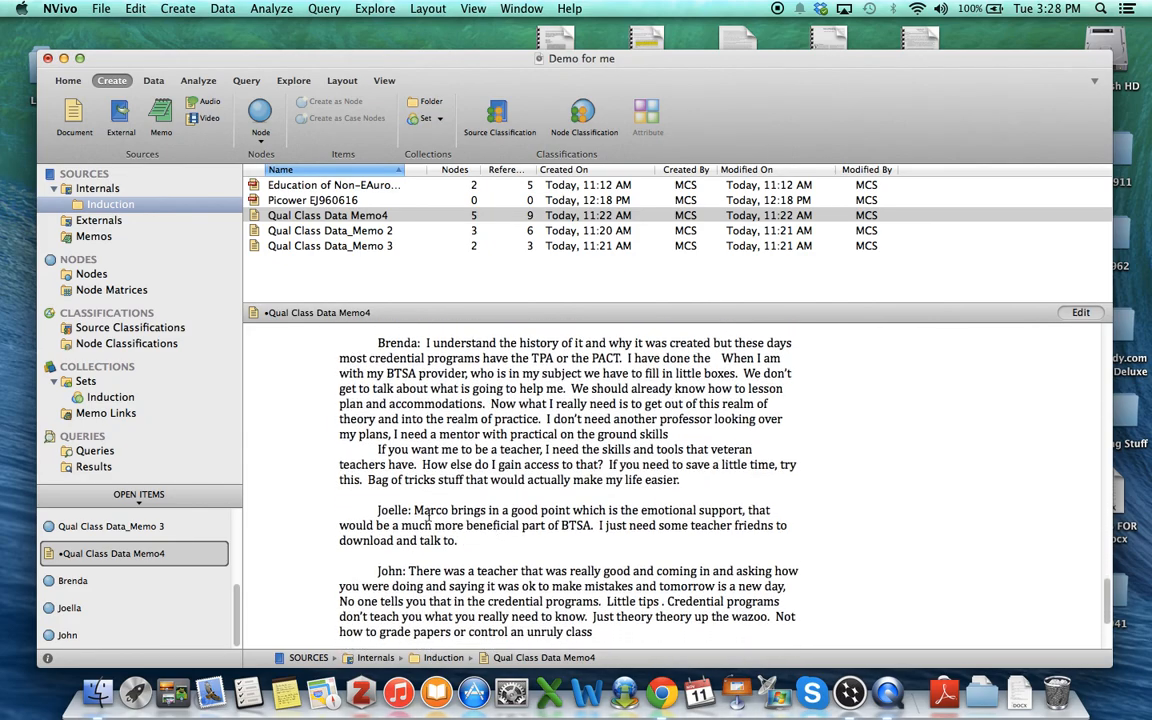
drag(378, 510, 465, 525)
text(a)
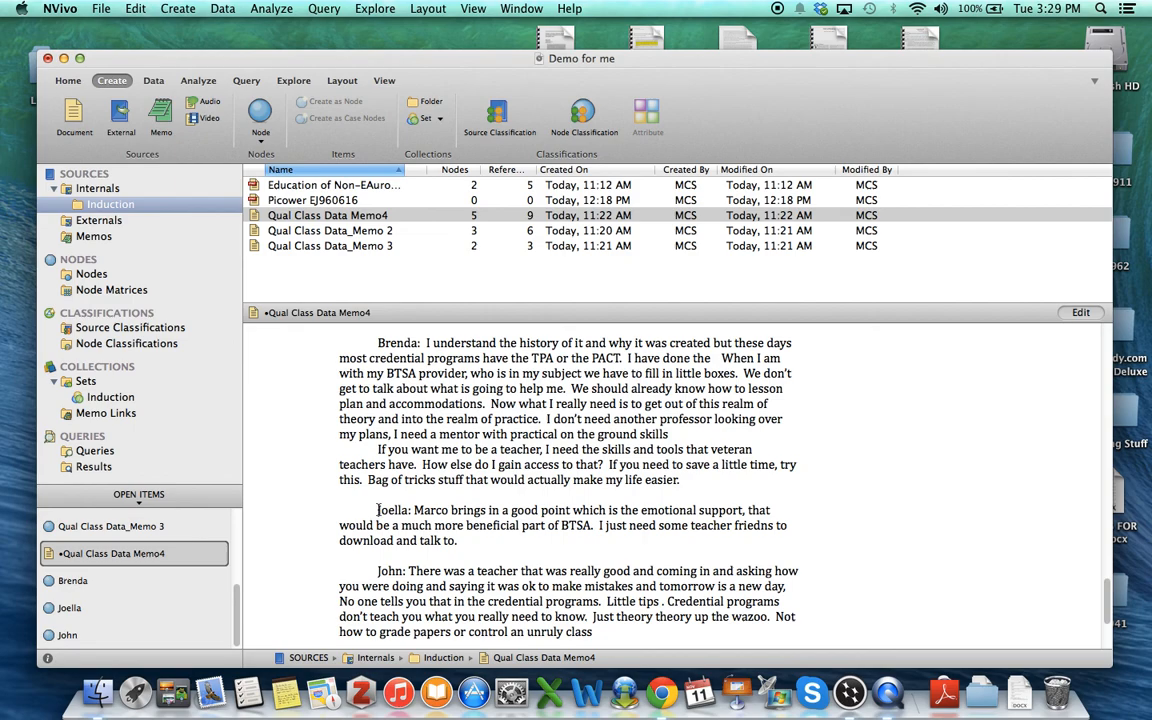
- Code the Joella emotional-support passage to the Joella node, bringing Memo4 to 10 references
drag(378, 510, 457, 540)
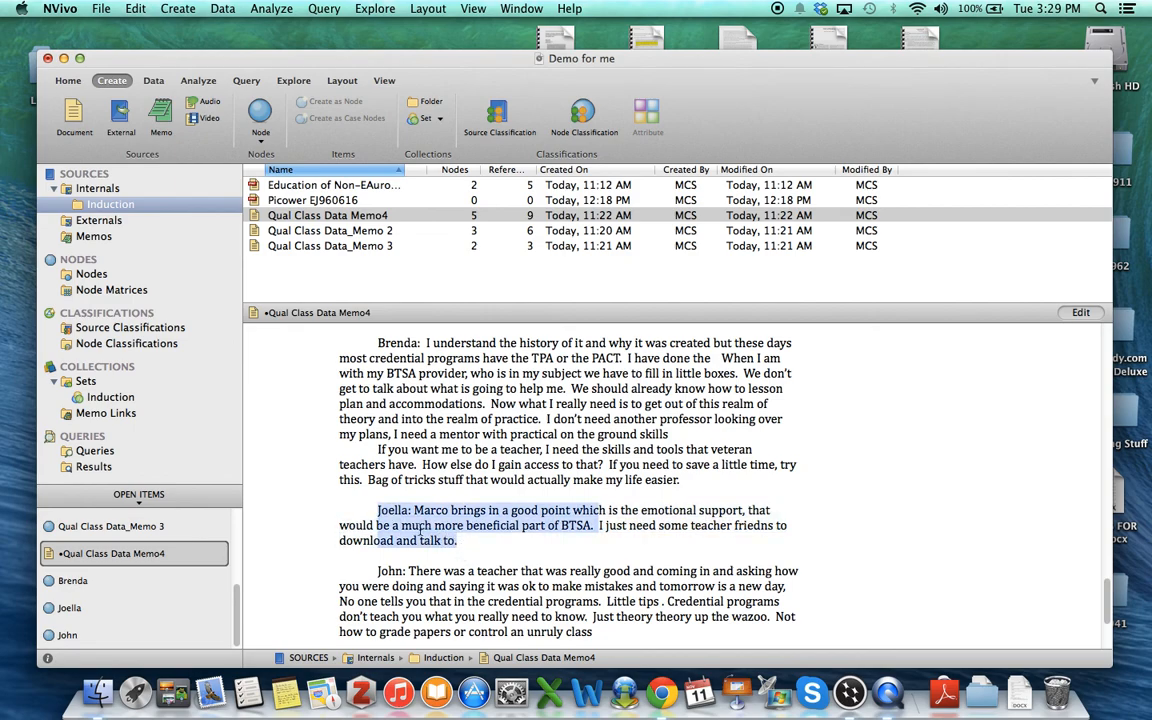
click(398, 525)
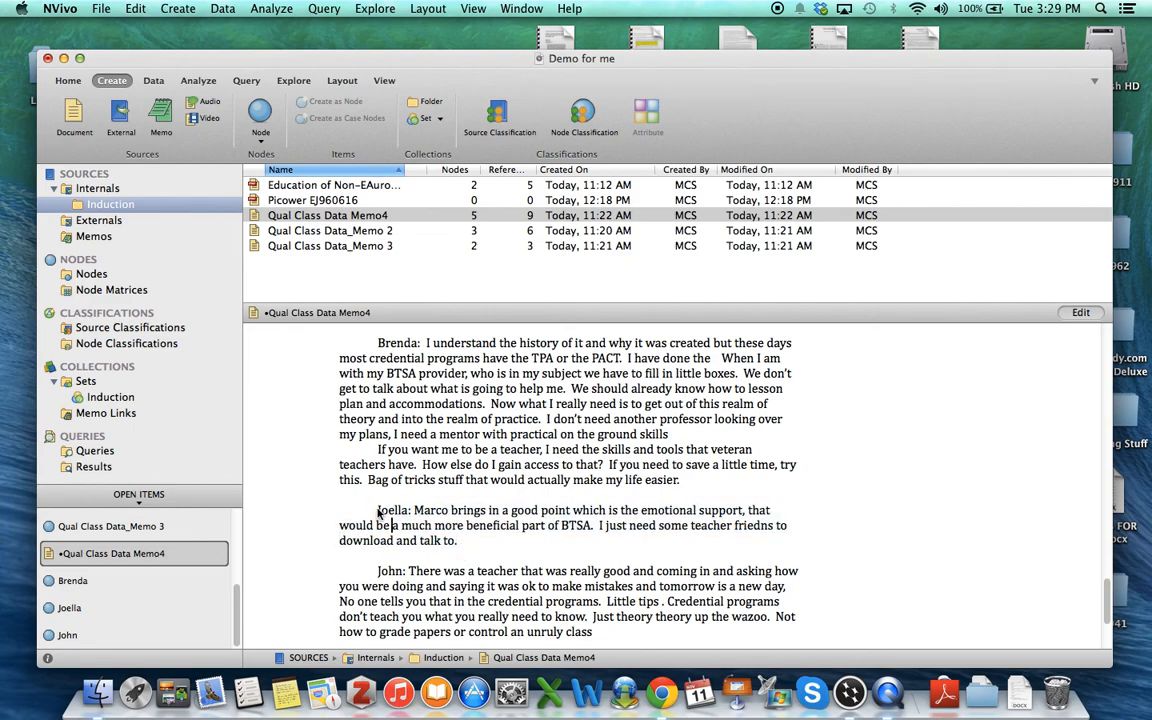
drag(378, 510, 456, 540)
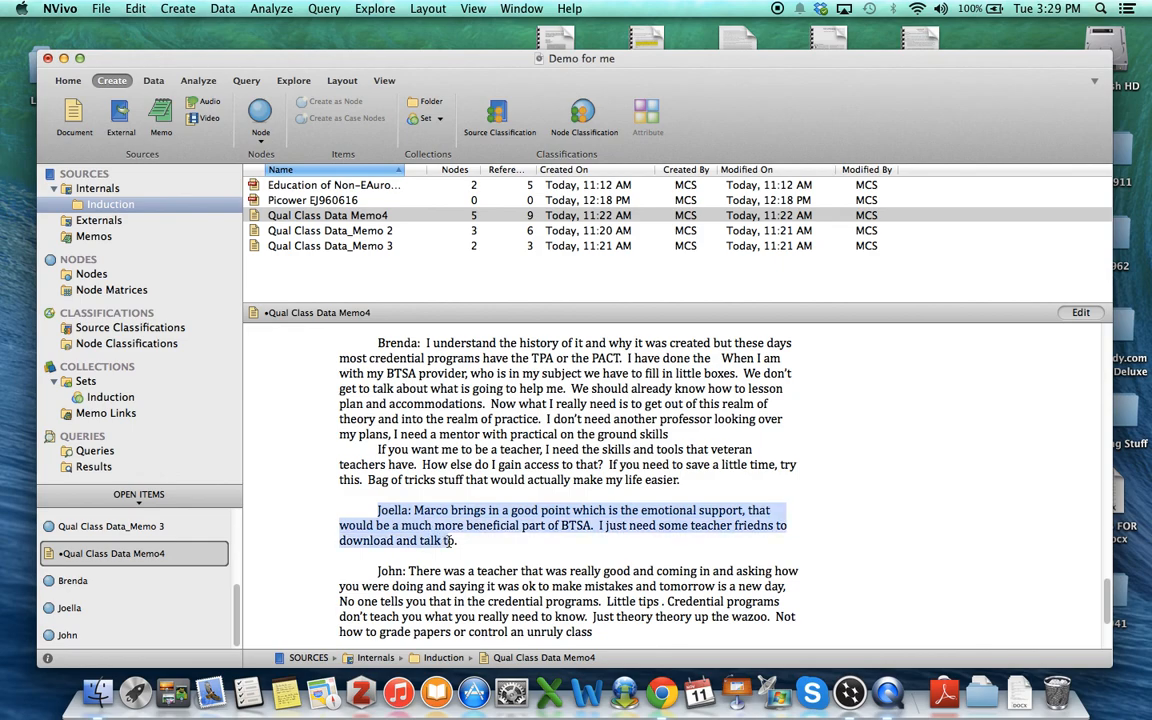
right_click(450, 540)
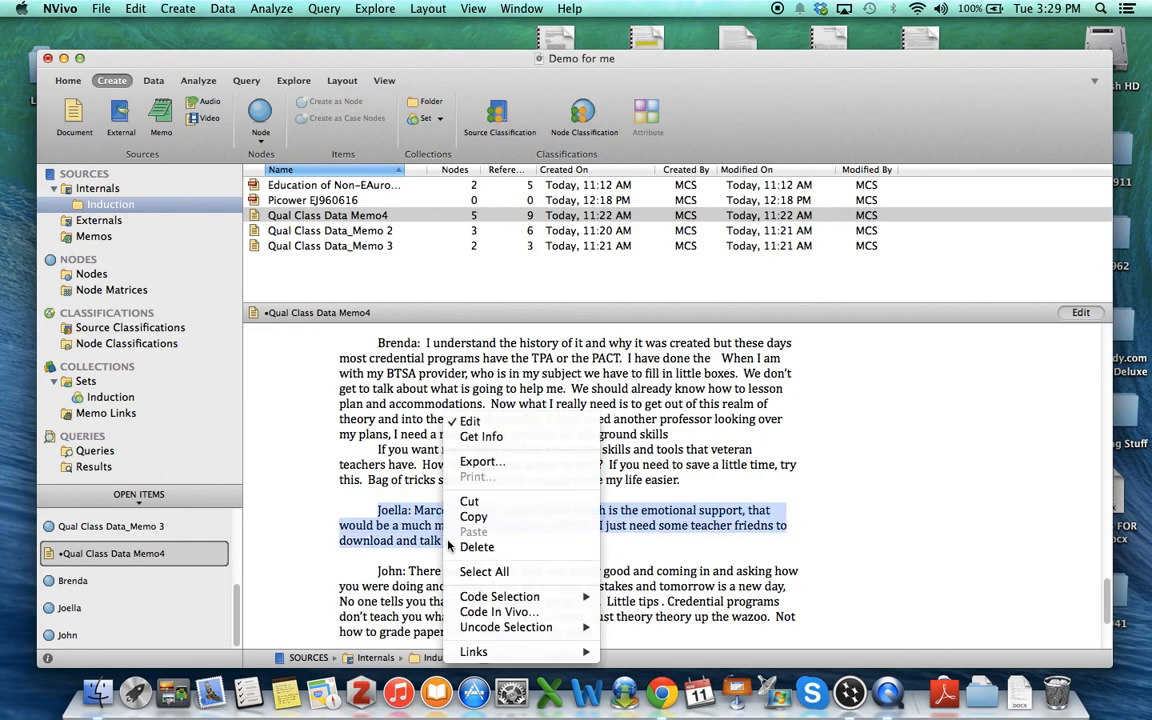
mouse_move(499, 596)
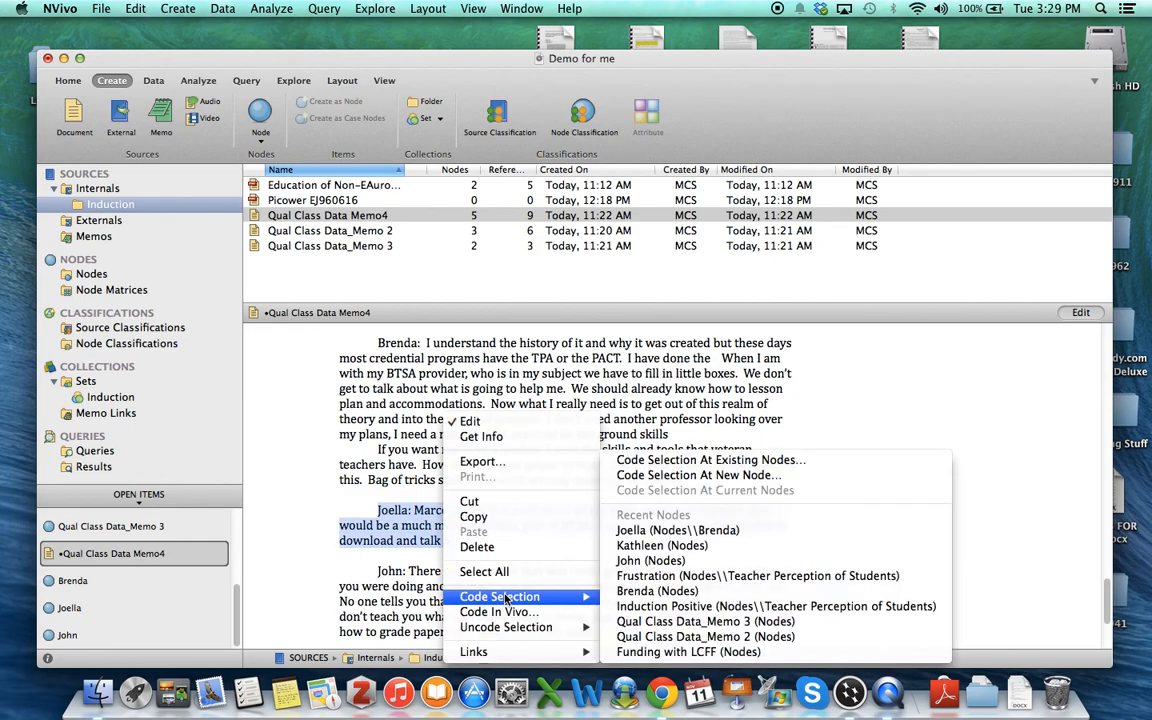
mouse_move(677, 530)
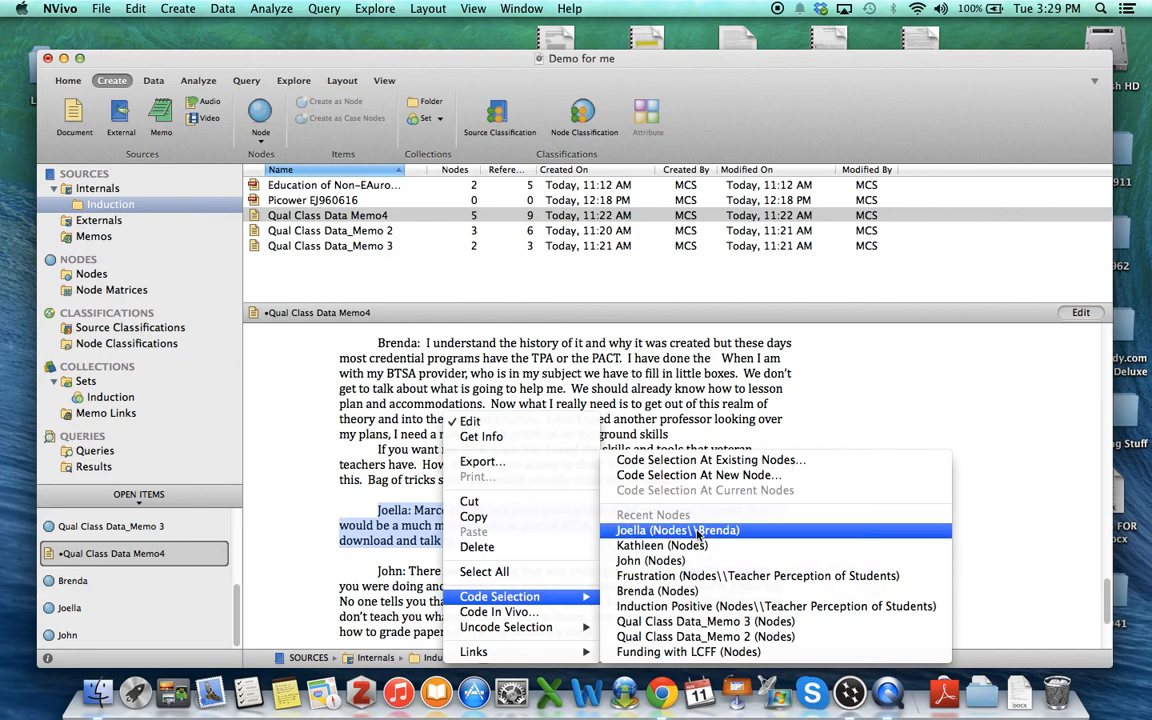
mouse_move(710, 460)
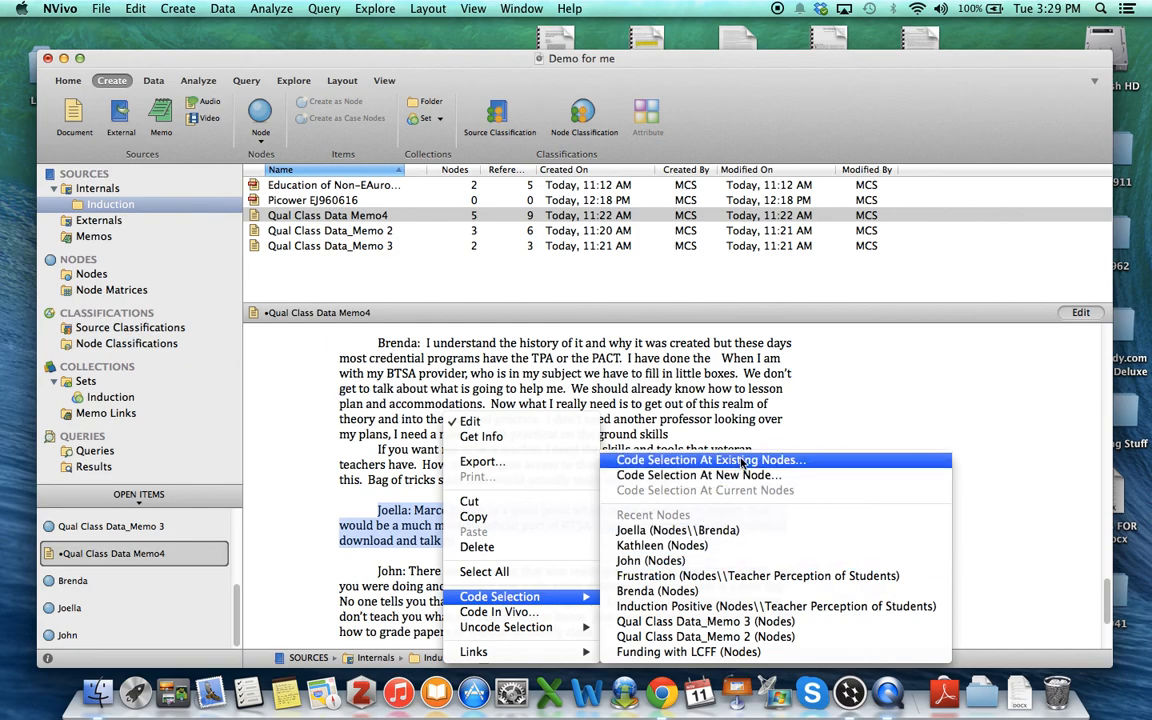
mouse_move(677, 530)
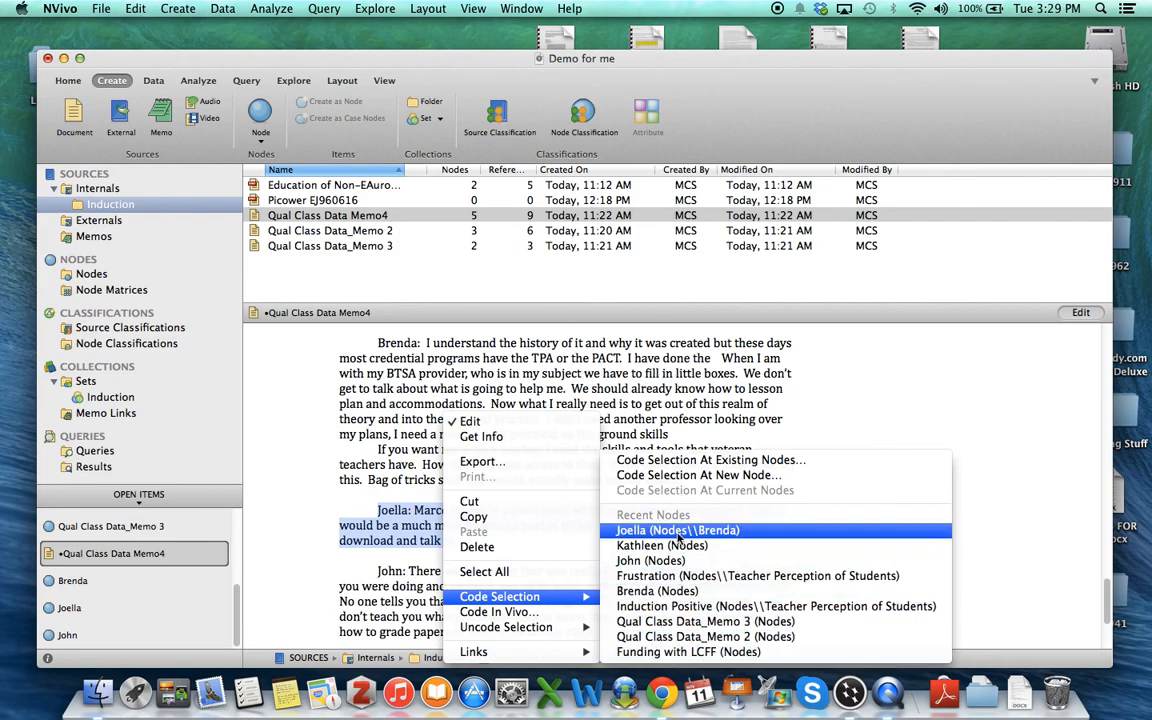
click(677, 530)
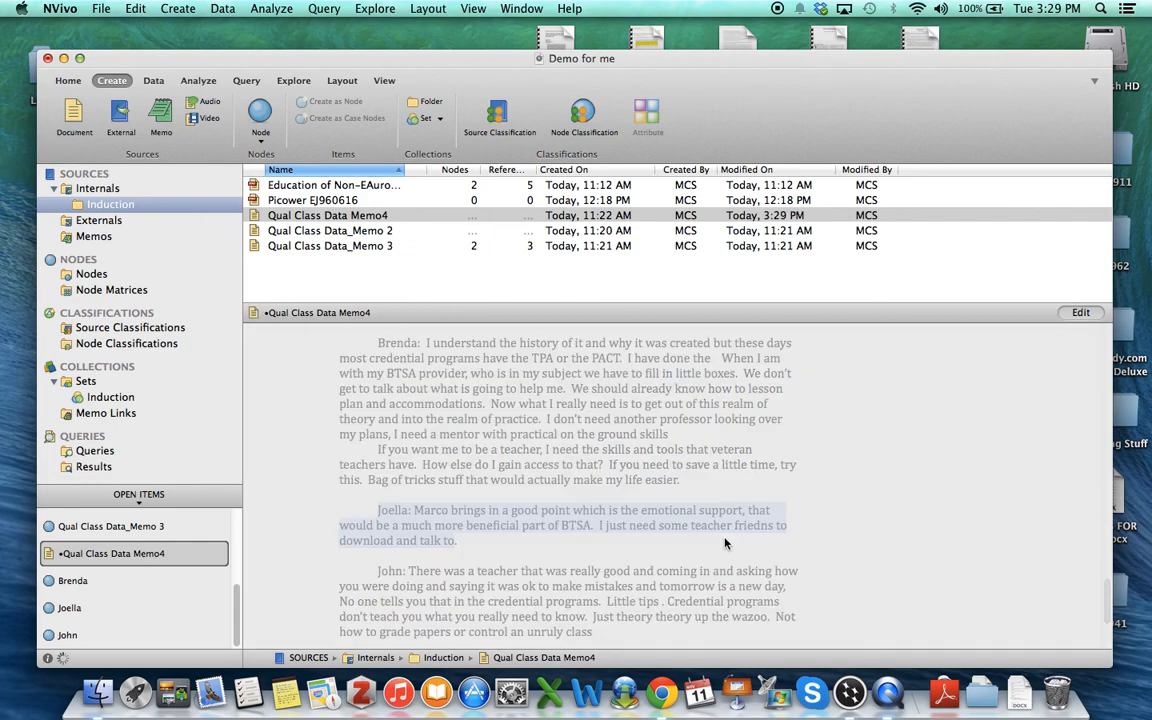
scroll(down, 3)
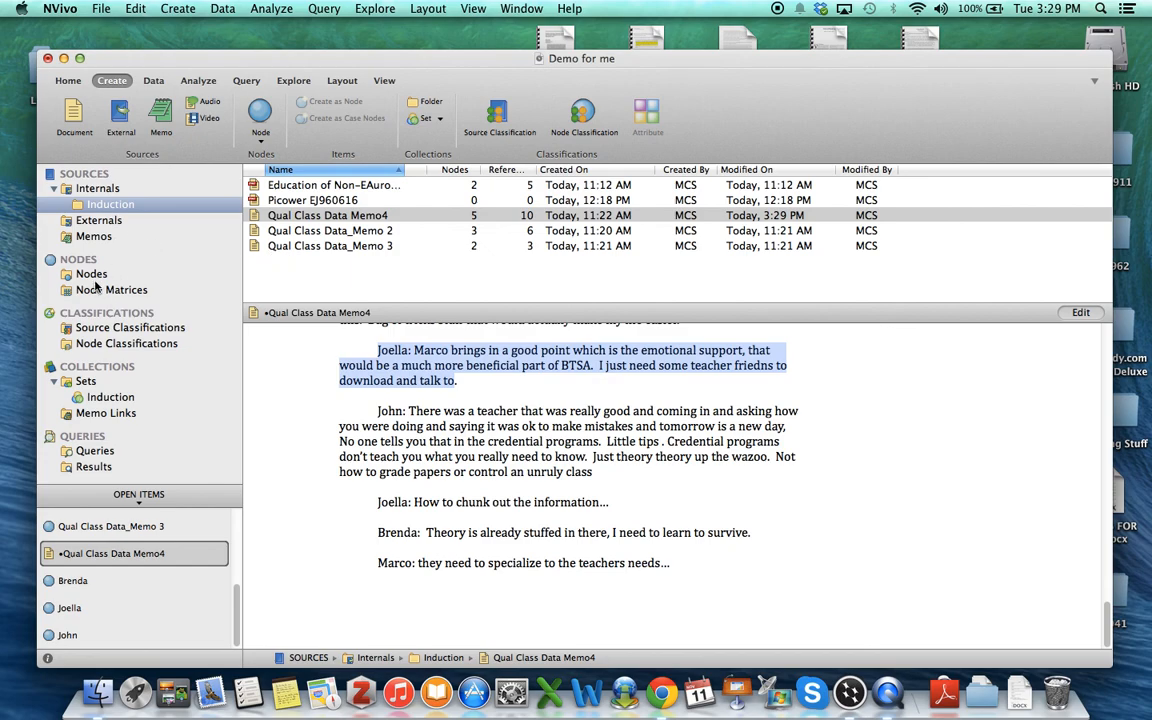
click(91, 273)
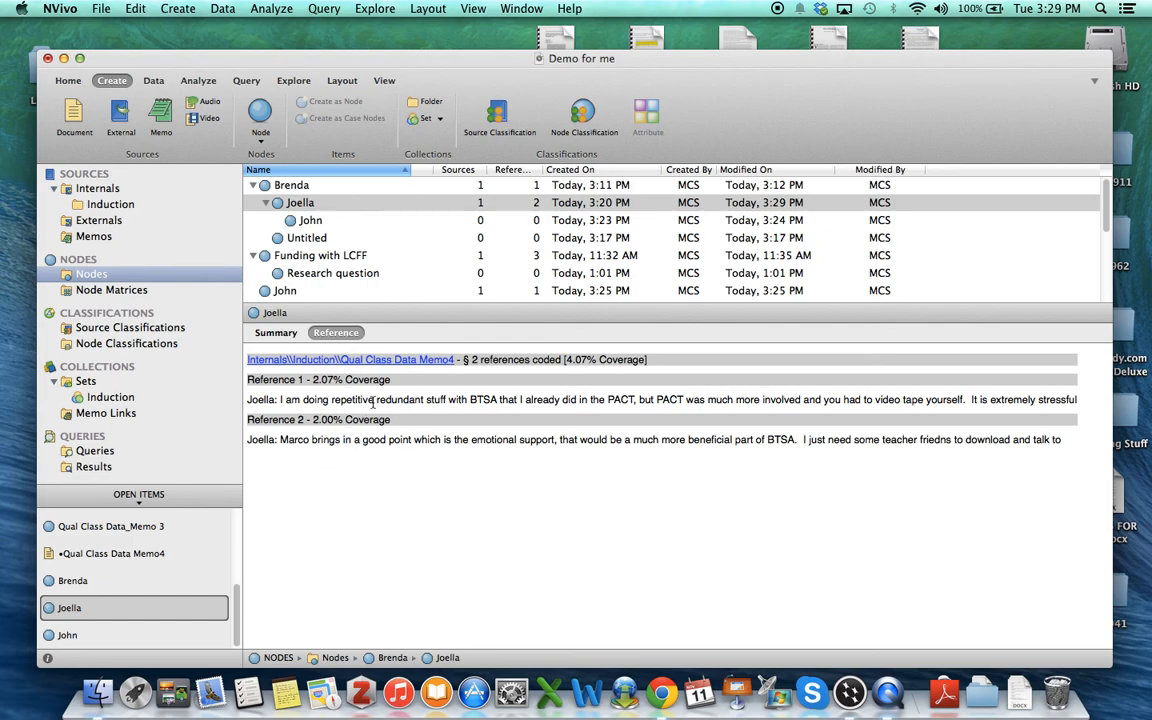
- View the Frustration node's 7 references from Memo4 and Memo 2
scroll(down, 3)
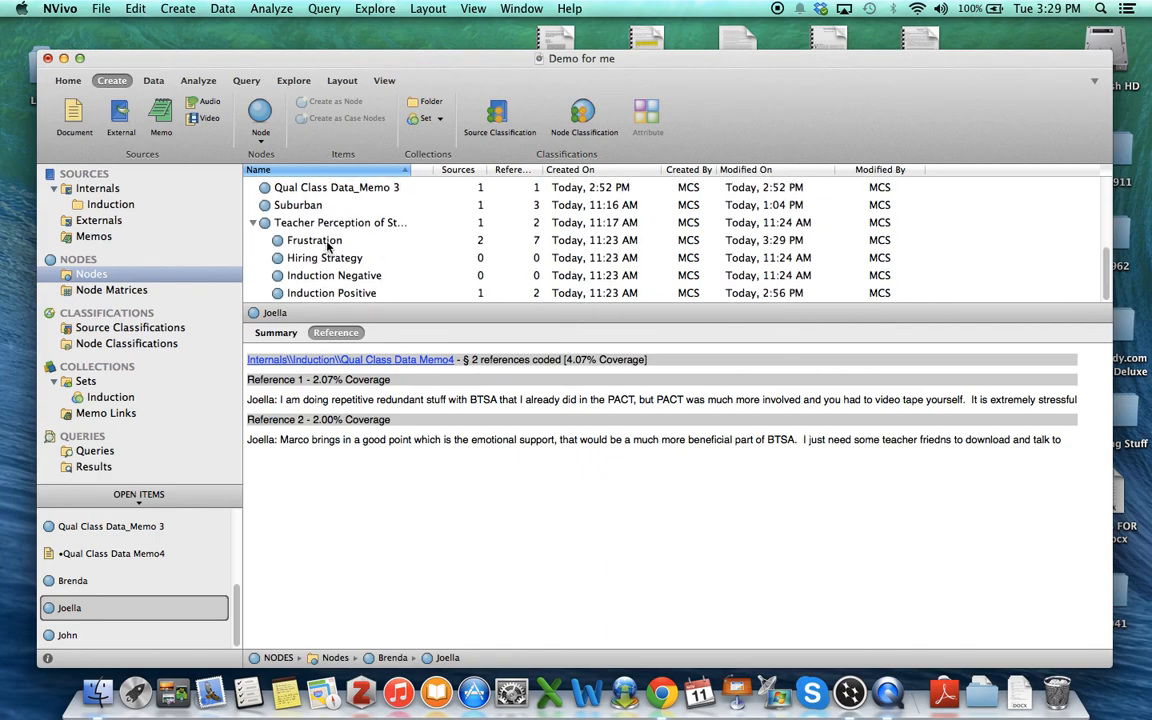
click(314, 240)
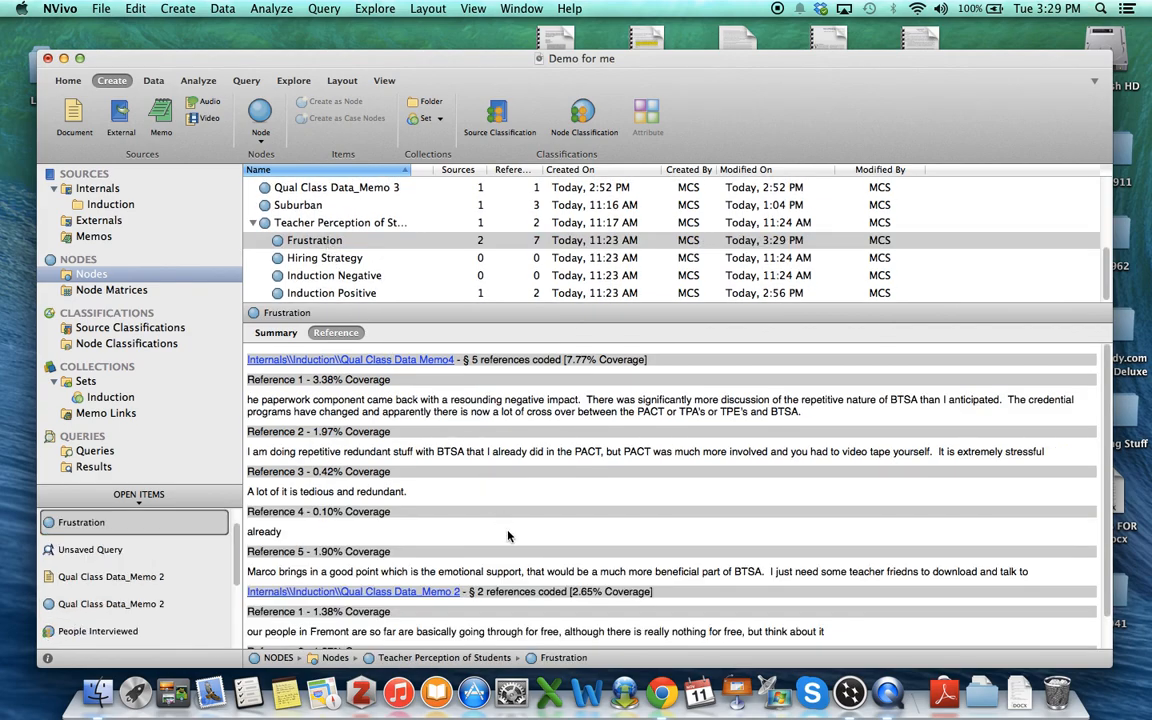
scroll(down, 3)
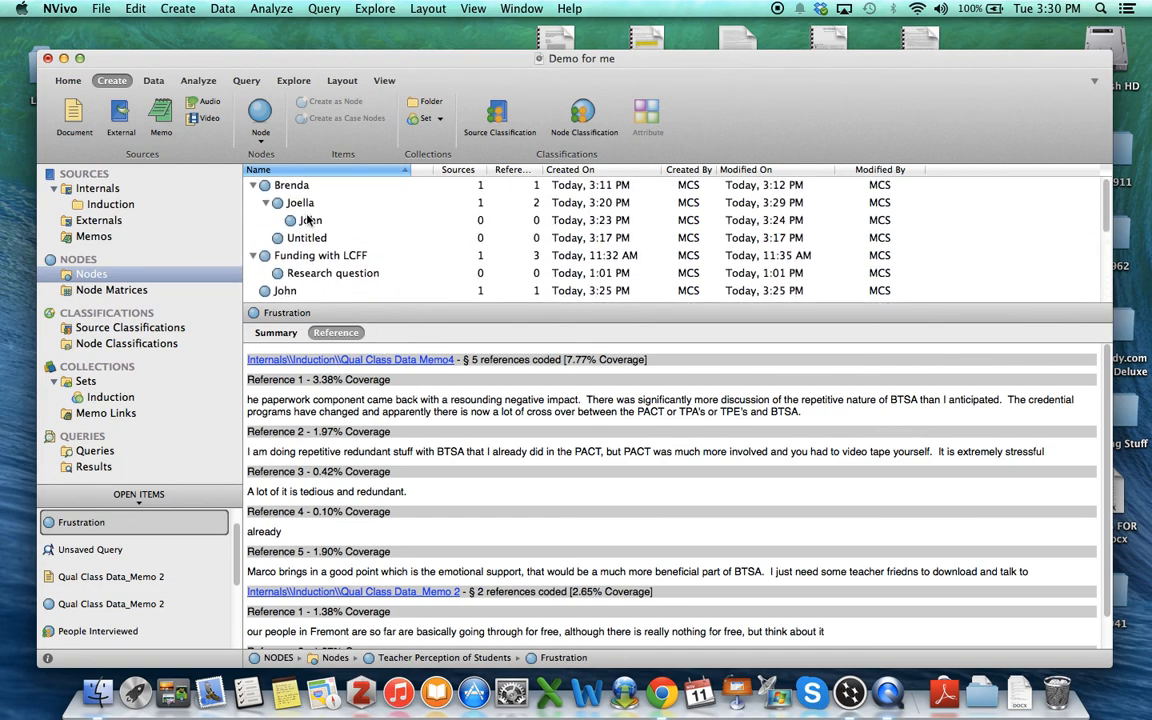
- Check the Joella node's summary (Memo4, 2 references, 4.07%) and its reference text
click(300, 202)
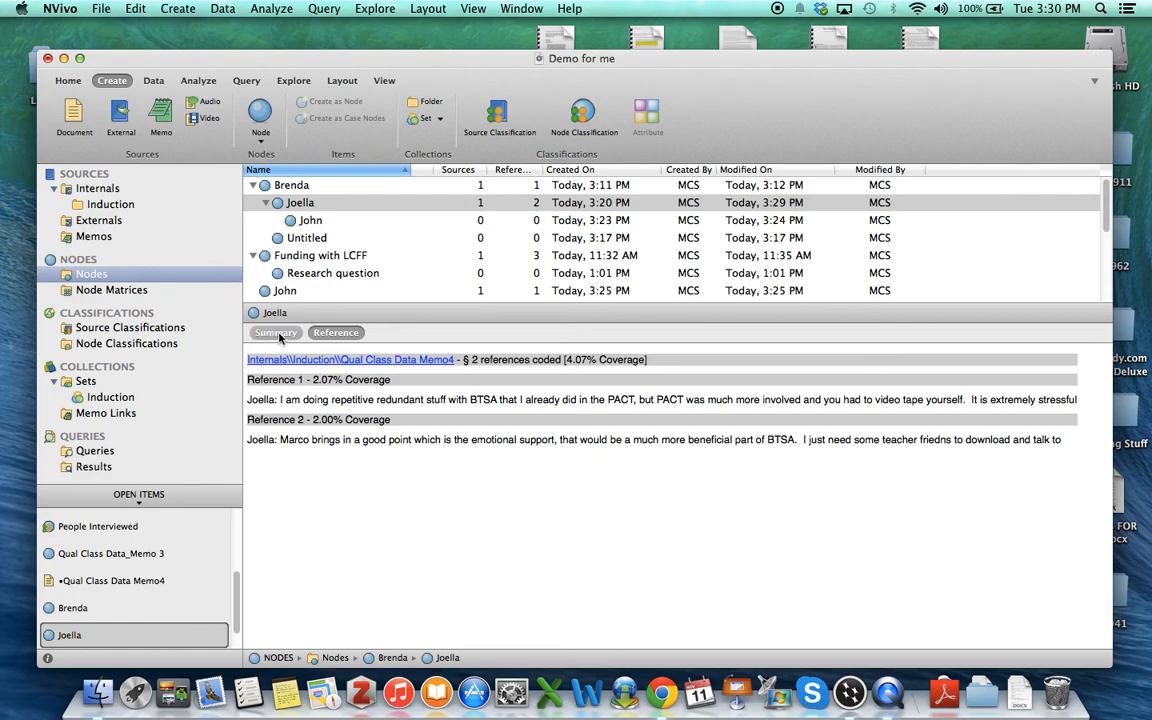
click(275, 332)
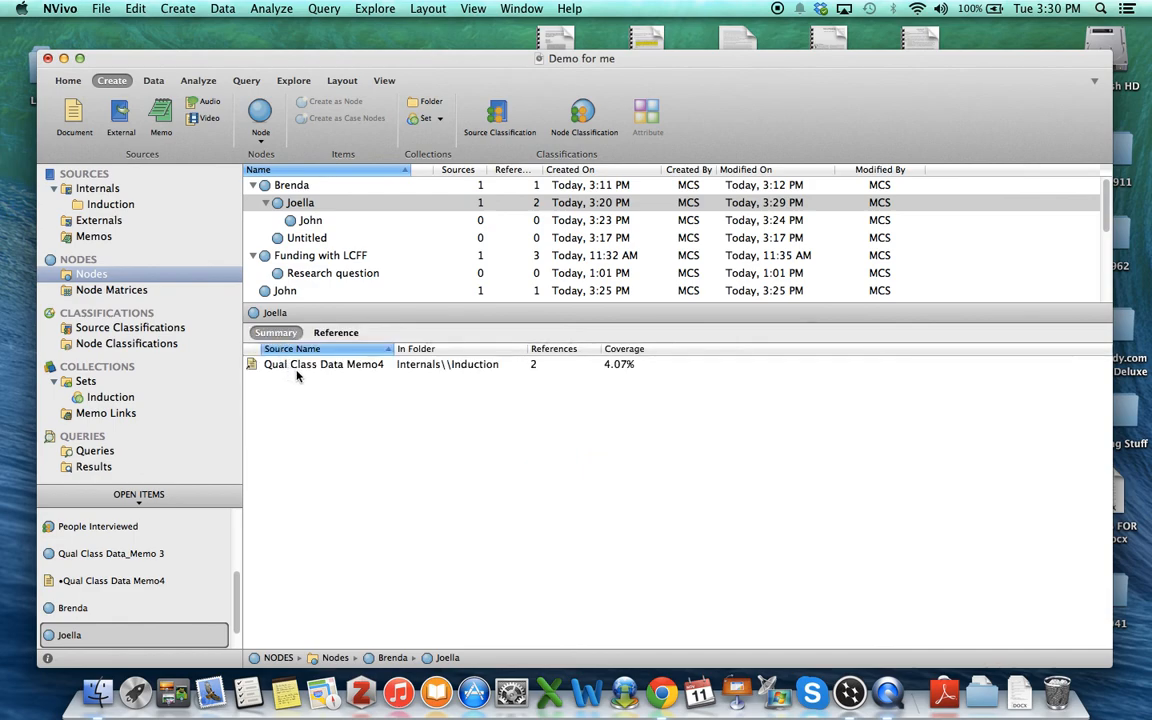
mouse_move(372, 372)
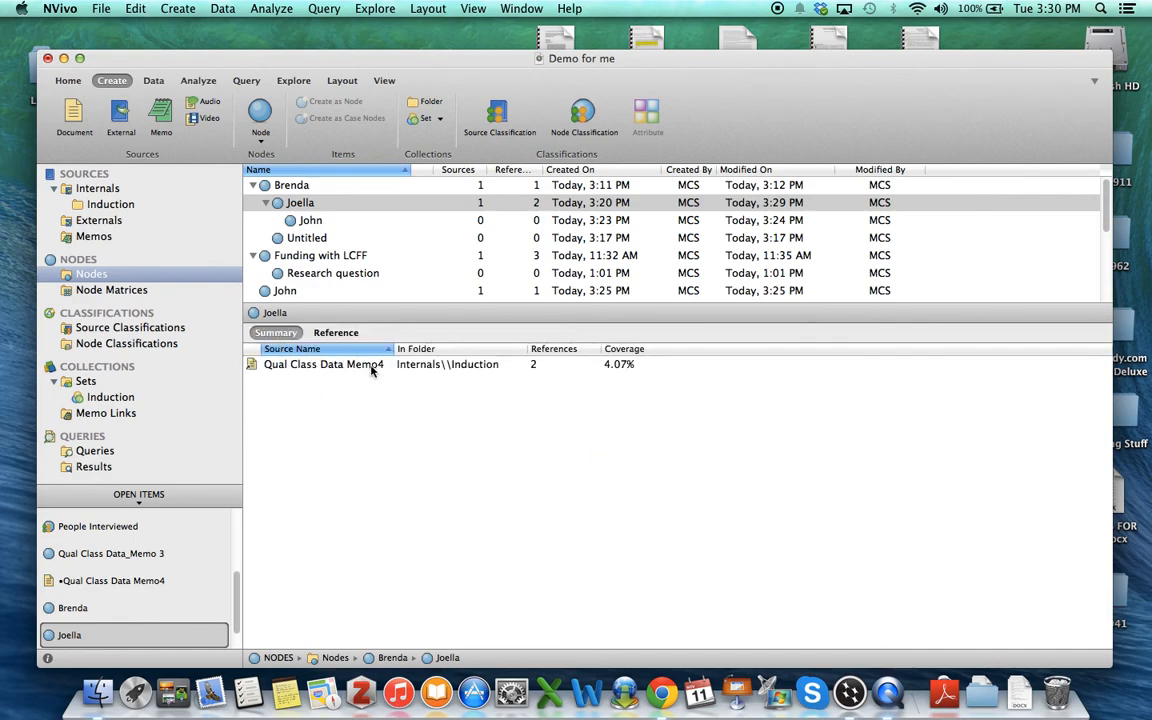
click(336, 332)
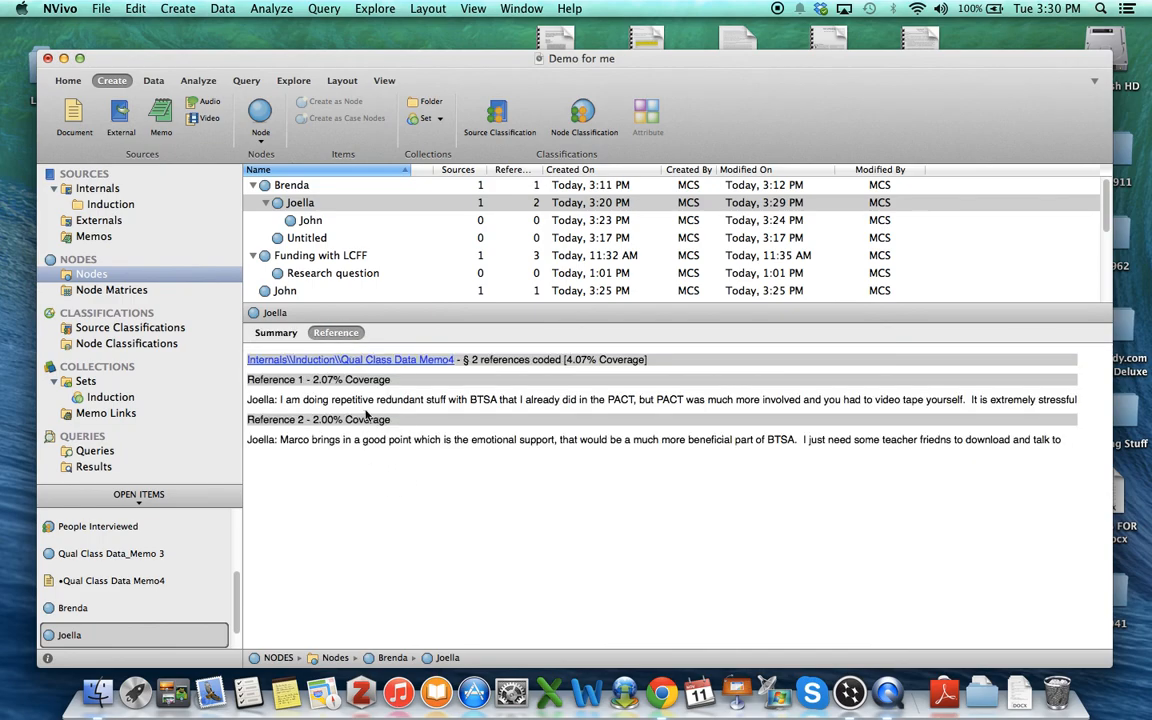
mouse_move(322, 397)
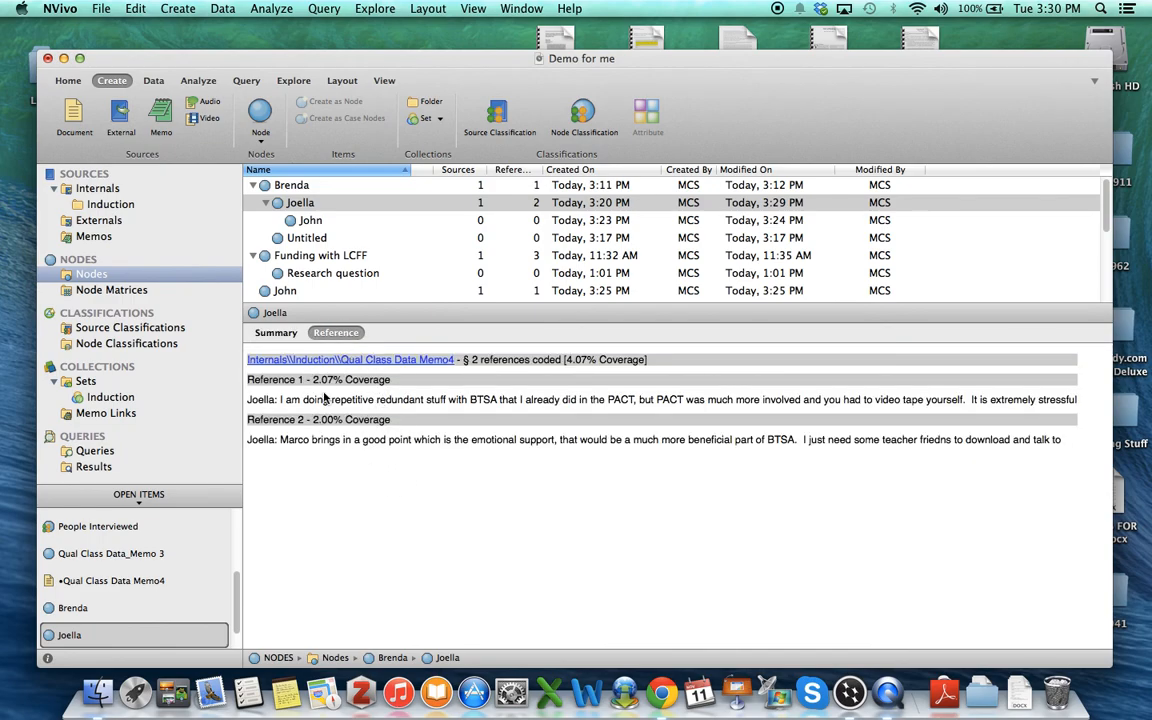